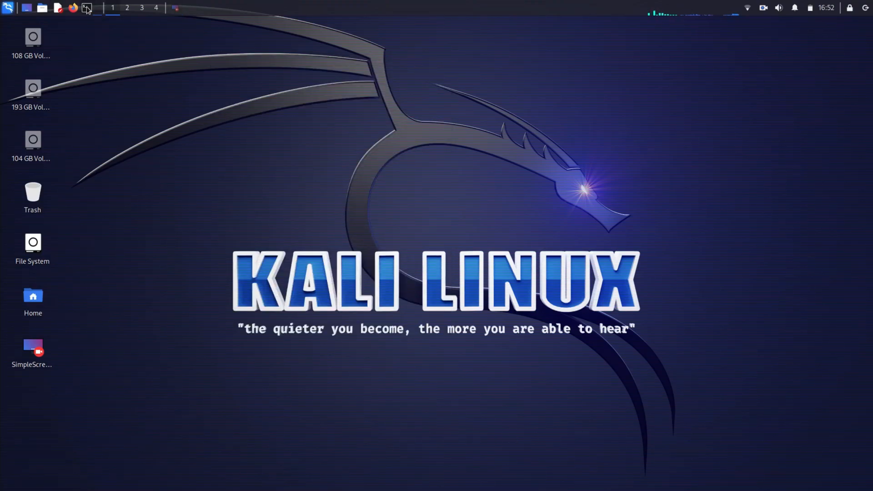
- Launch a terminal and become root with sudo su, entering the password
click(86, 8)
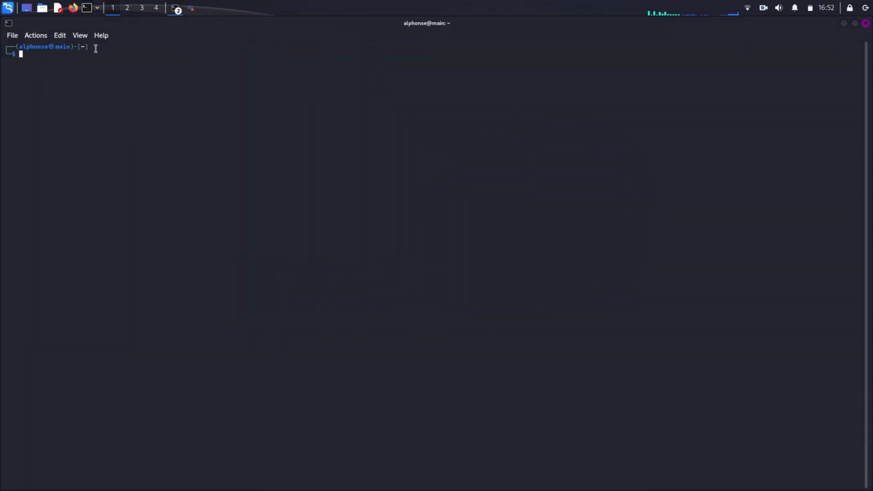
text(sudoo)
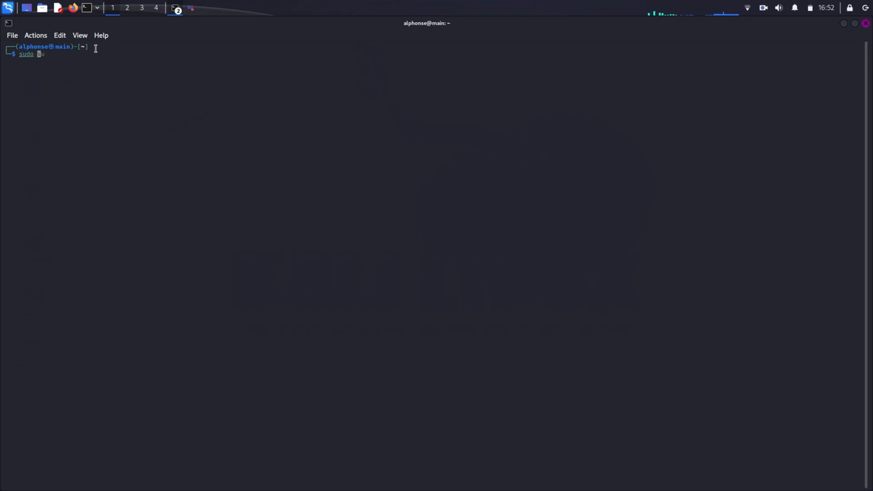
key(Return)
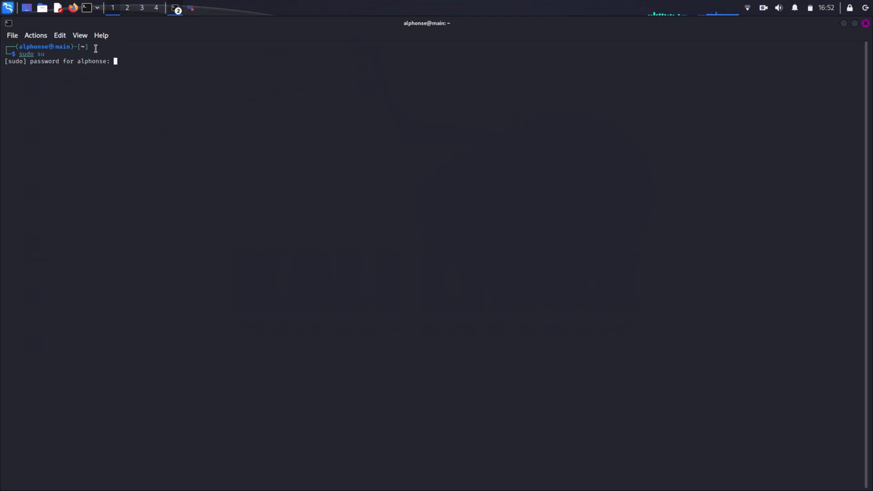
key(Return)
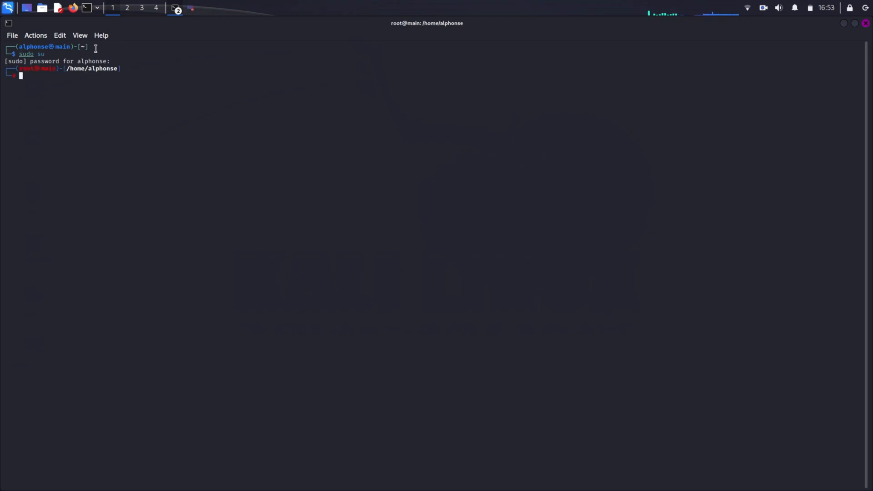
- Enter the command gedit hello.txt at the root prompt
text(gedit hello.txt)
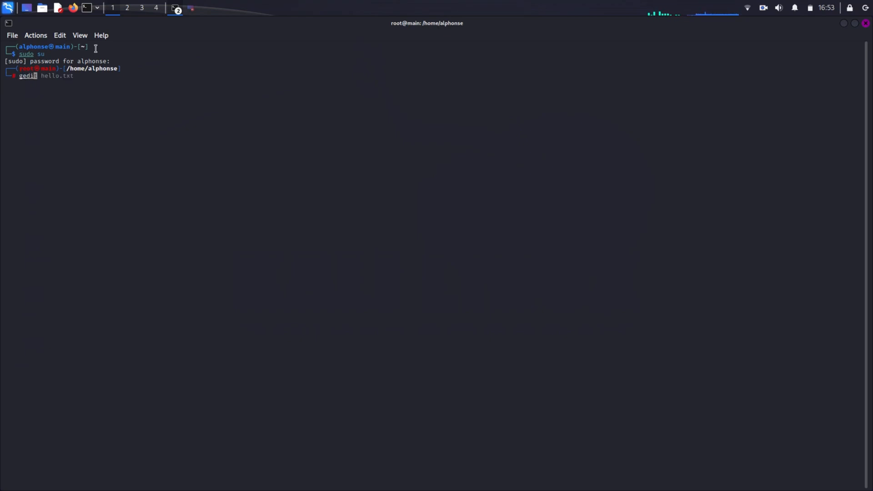
- Open hello.txt, mark the SimpleScreenRecorder and OBS Studio lines, then minimize gedit
key(Return)
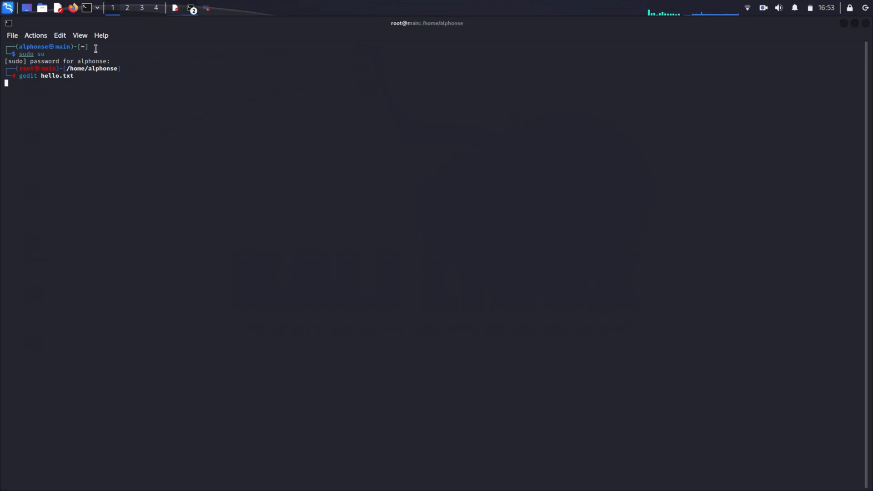
key(Return)
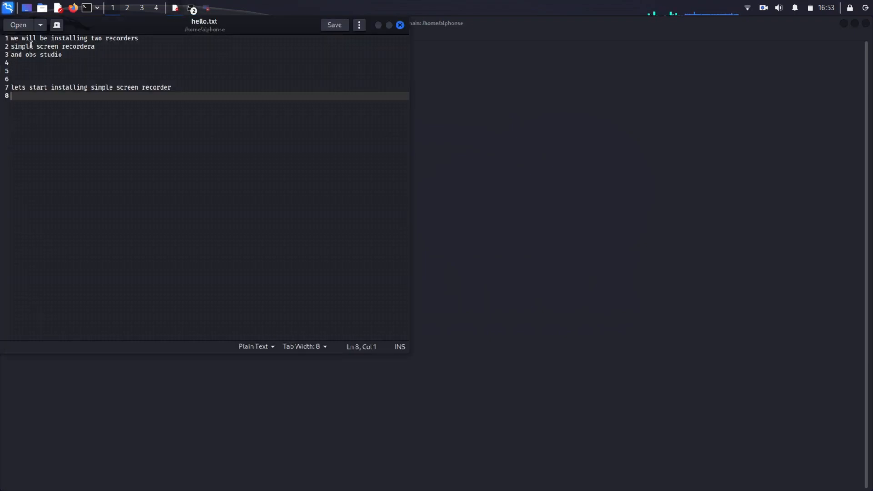
click(87, 46)
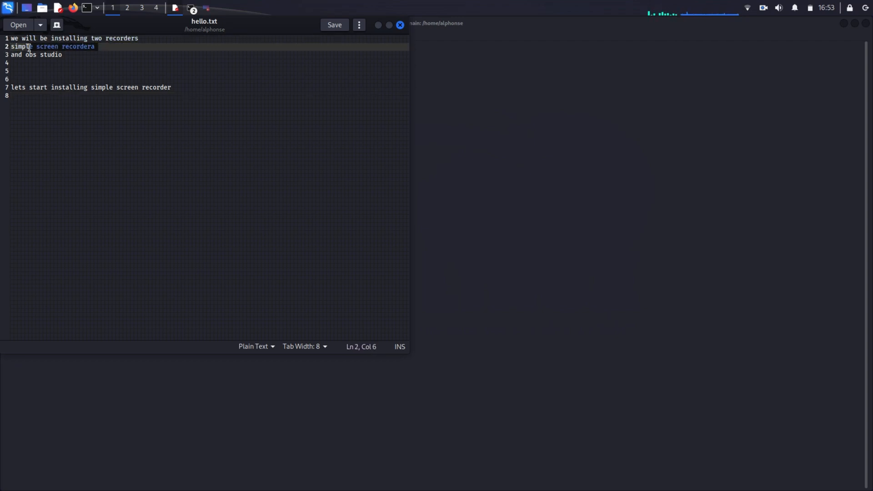
click(47, 55)
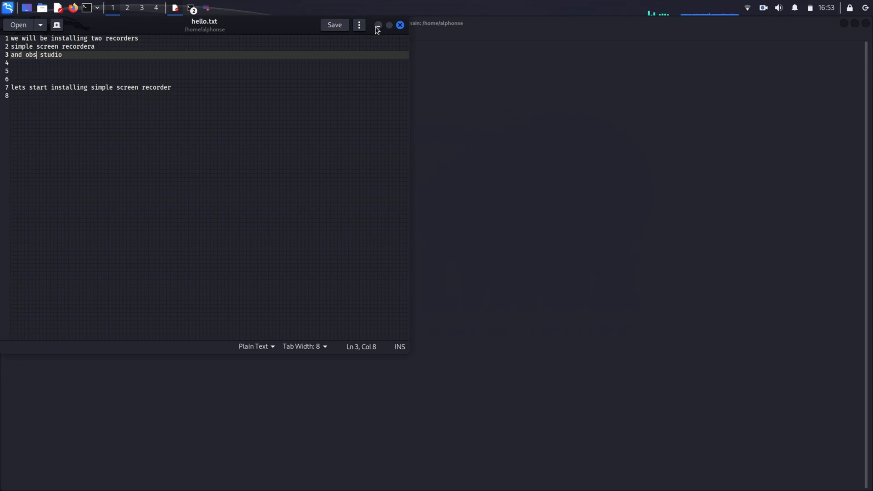
click(399, 26)
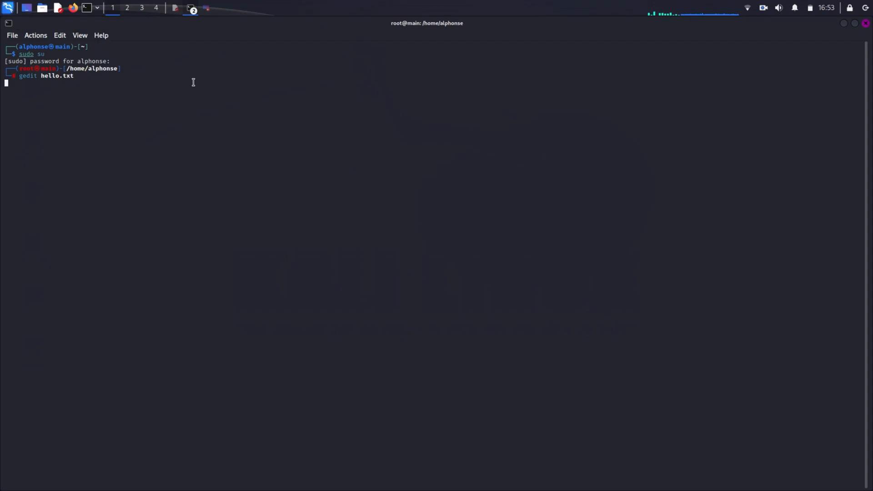
- Stop gedit with Ctrl+C and run apt-get update && apt-get upgrade -y
key(ctrl+c)
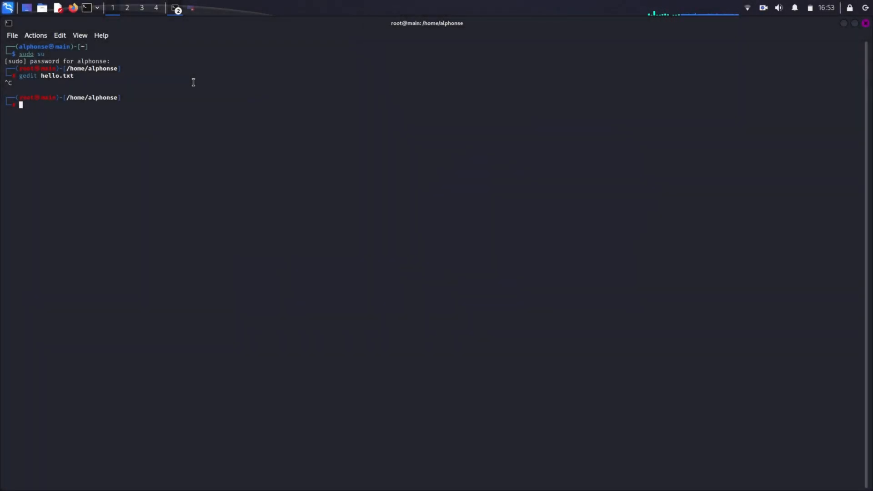
text(apt-get update && apt-get upgrade -y)
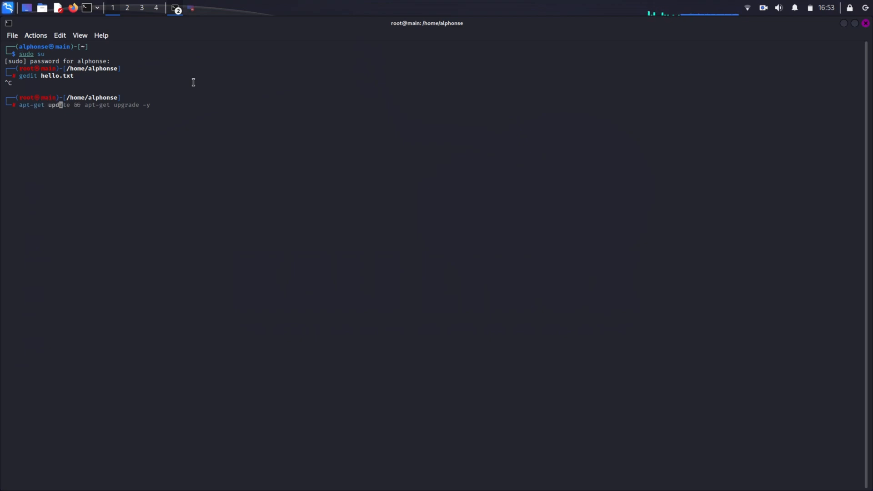
key(Right)
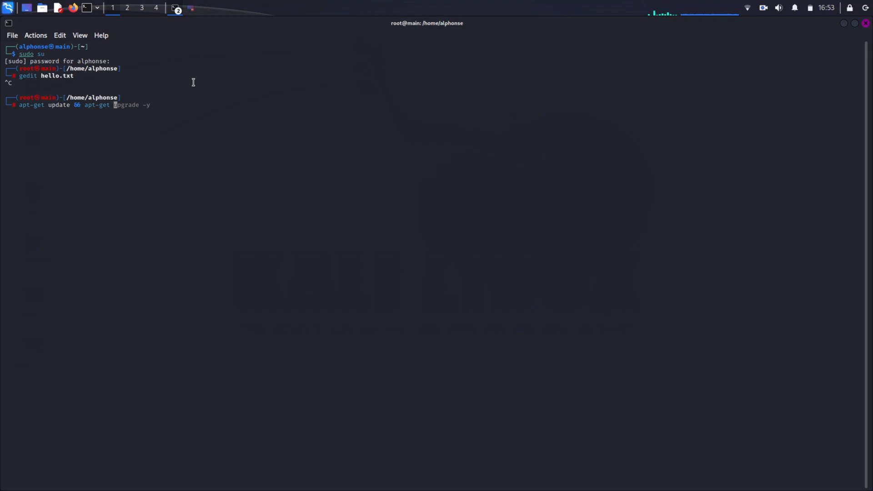
key(Return)
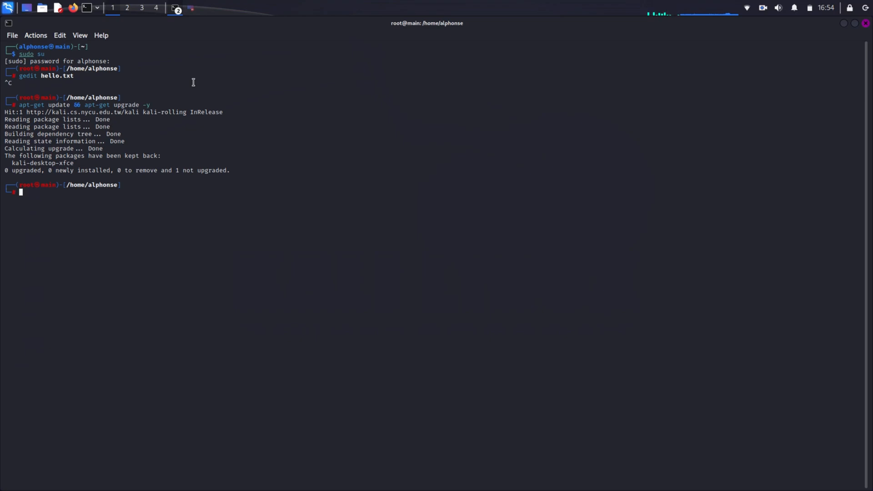
- Begin entering a sudo apt install command at the root prompt
text(sudo apt install mdk3)
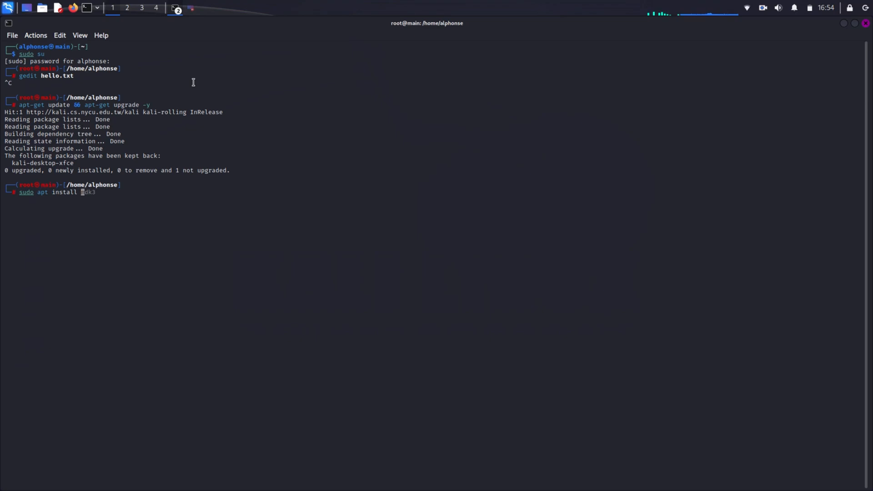
- Run sudo apt install simplescreenrecorder, which reports version 0.4.4-3 already installed
text(s)
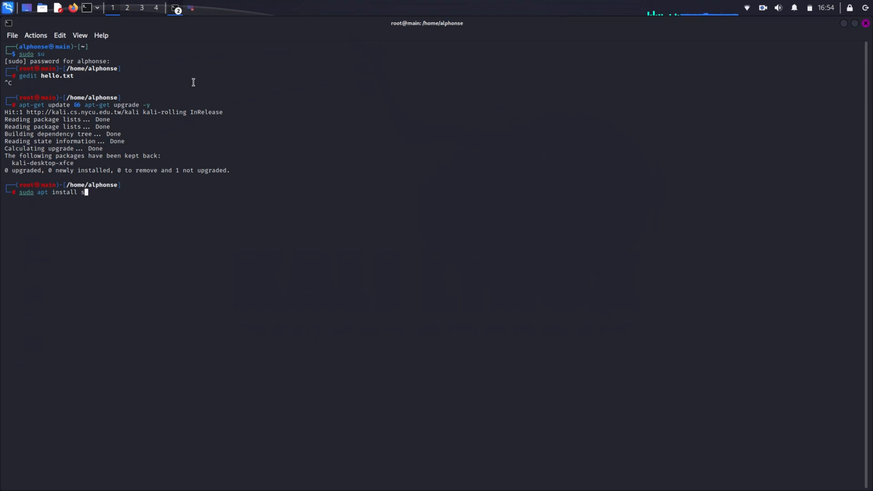
text(imple)
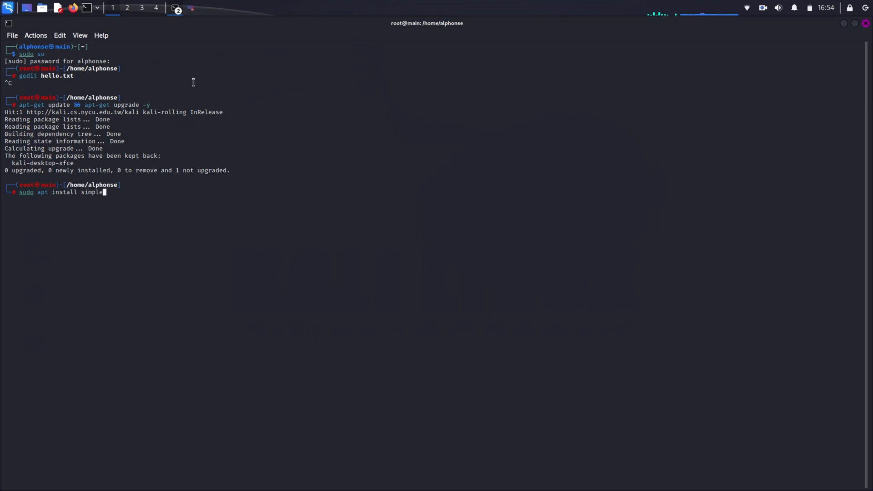
text(s)
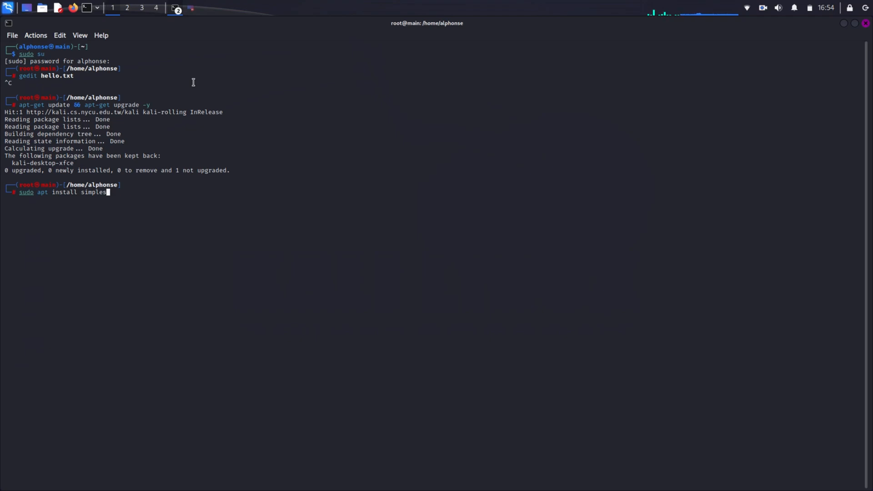
text(c)
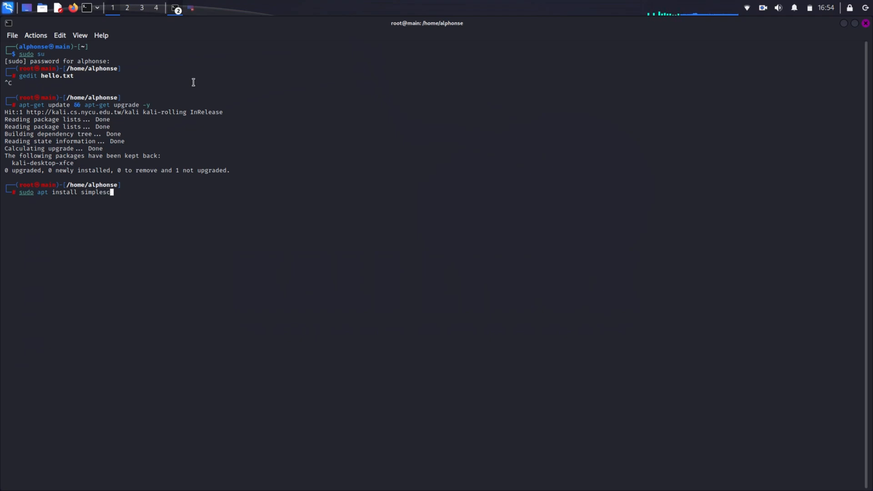
text(reen)
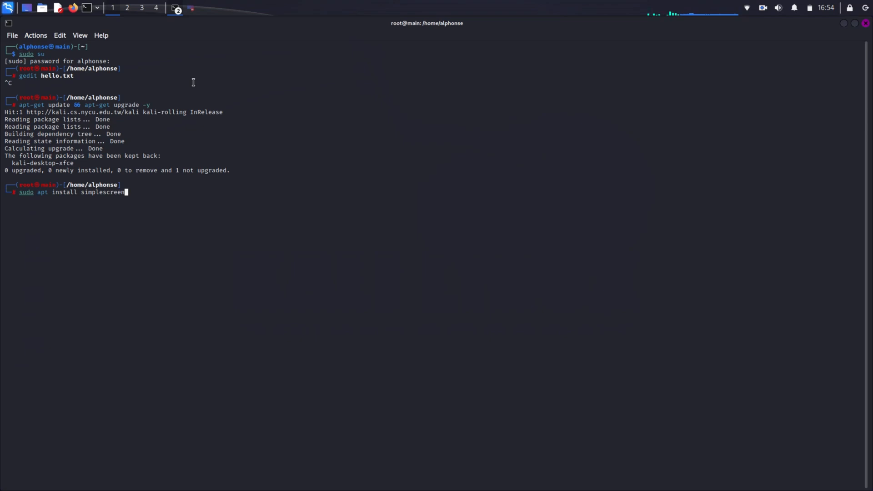
text(eco)
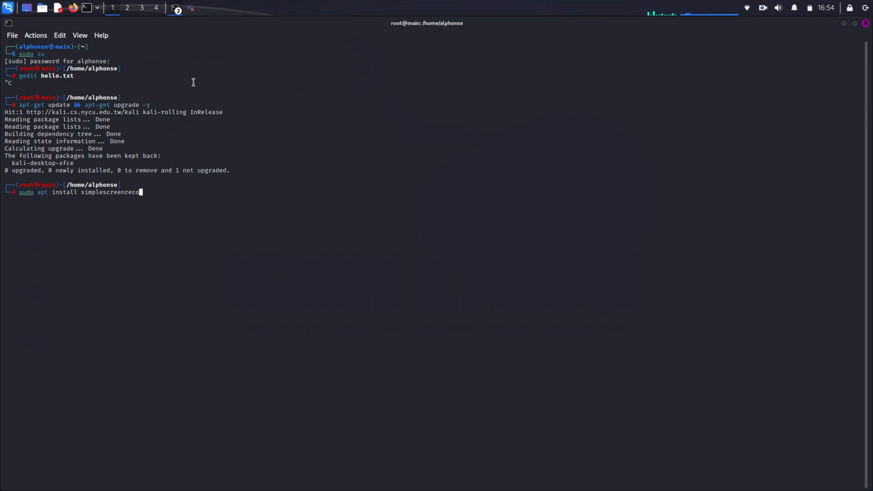
key(Return)
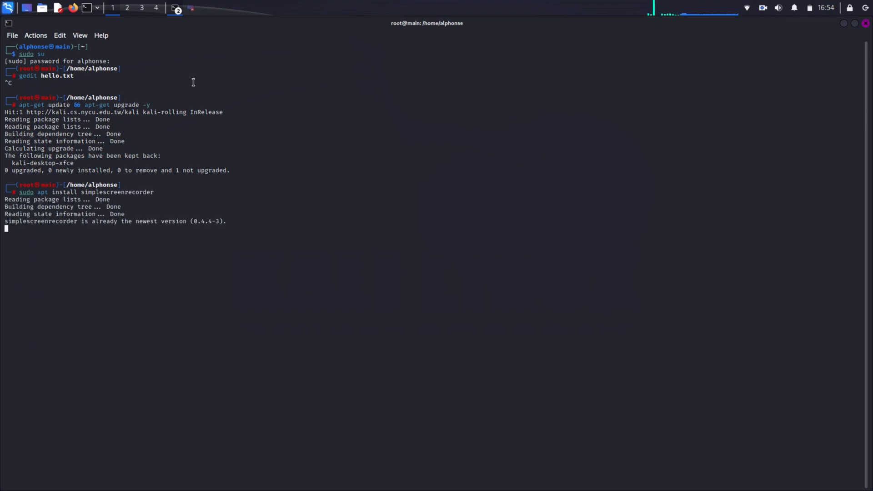
key(Return)
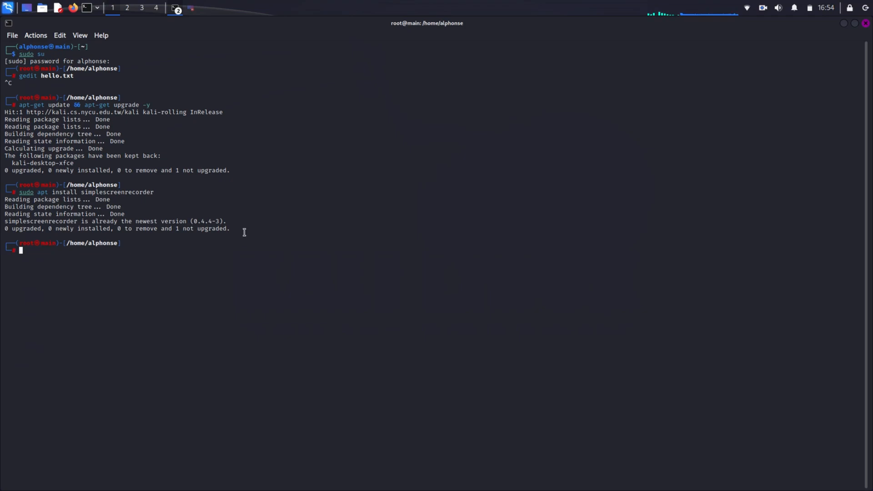
mouse_move(3, 202)
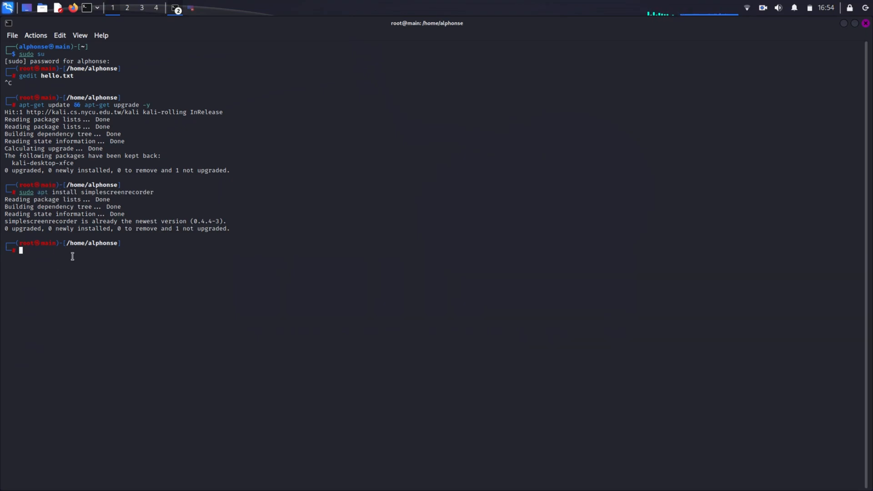
- Rerun apt install simplescreenrecorder, then bring up the Kali application menu
text(apt install simplescreenrecorder)
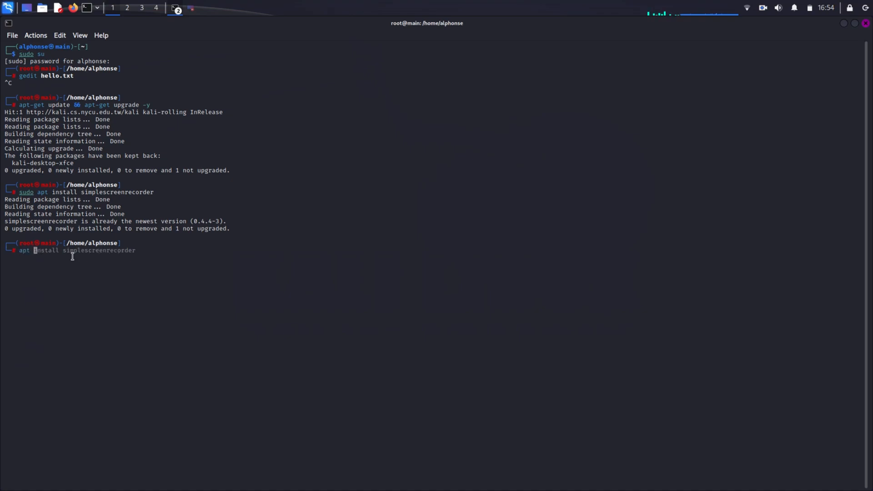
key(Return)
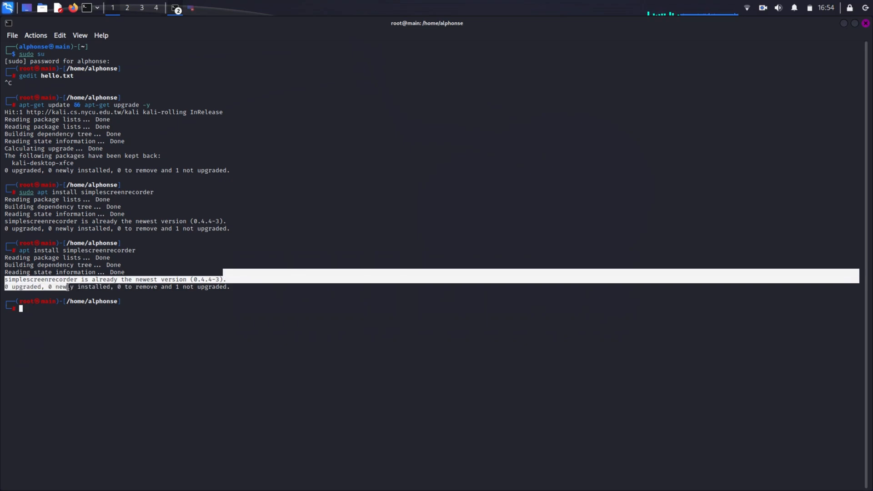
click(8, 7)
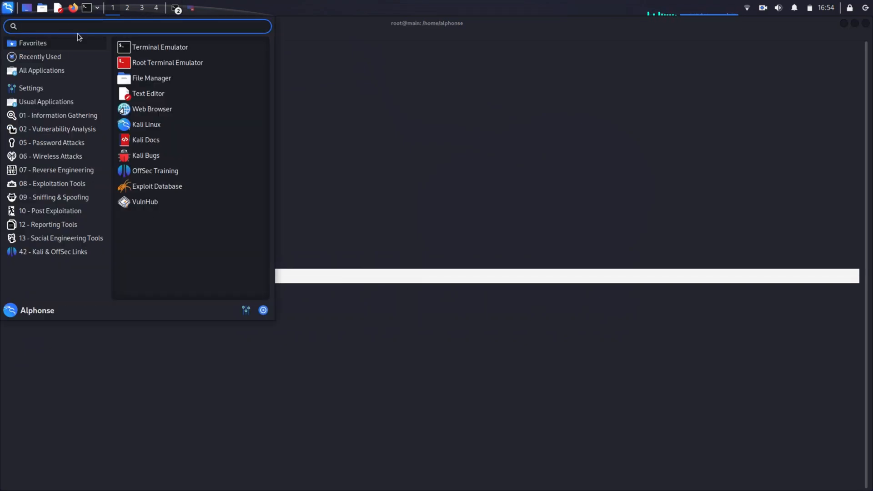
- Search the menu for 'simple' and launch SimpleScreenRecorder
text(simp)
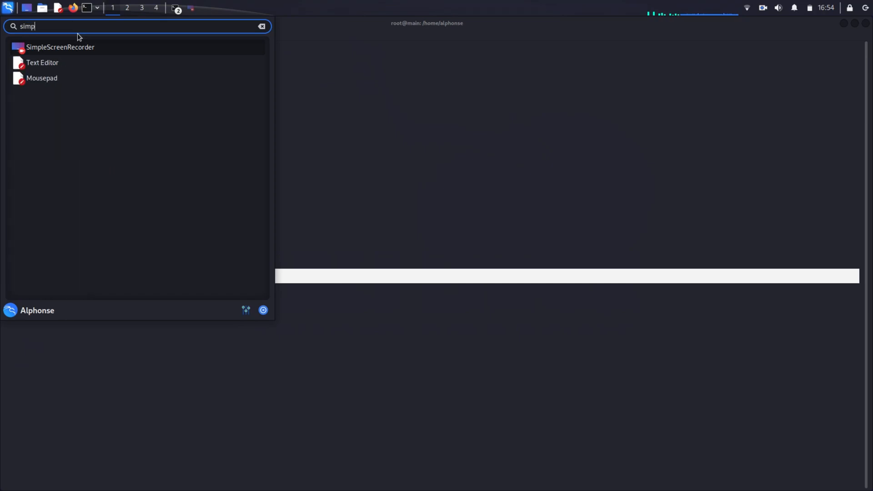
text(le)
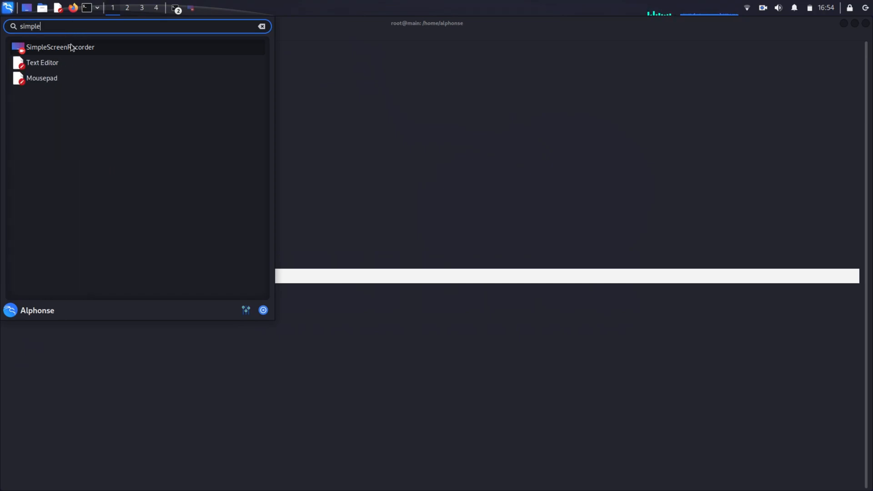
click(60, 46)
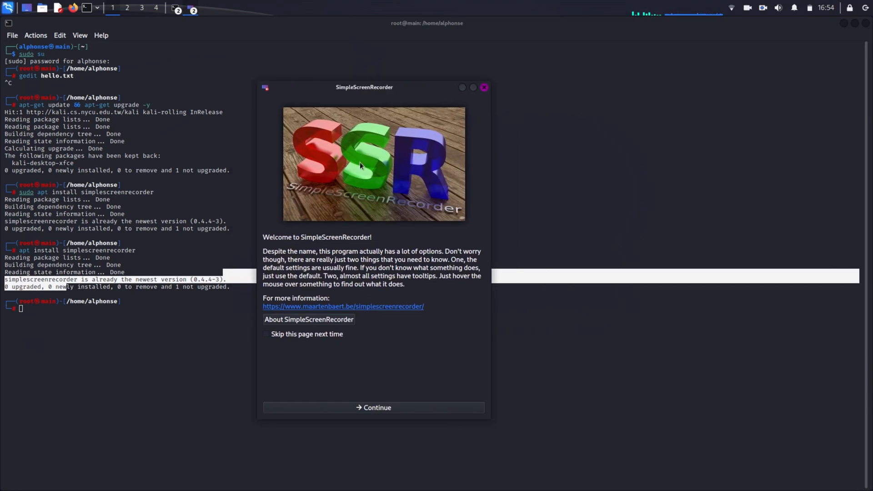
- Continue past the full-screen input and MP4 output pages, then minimize the recorder while it records
click(373, 408)
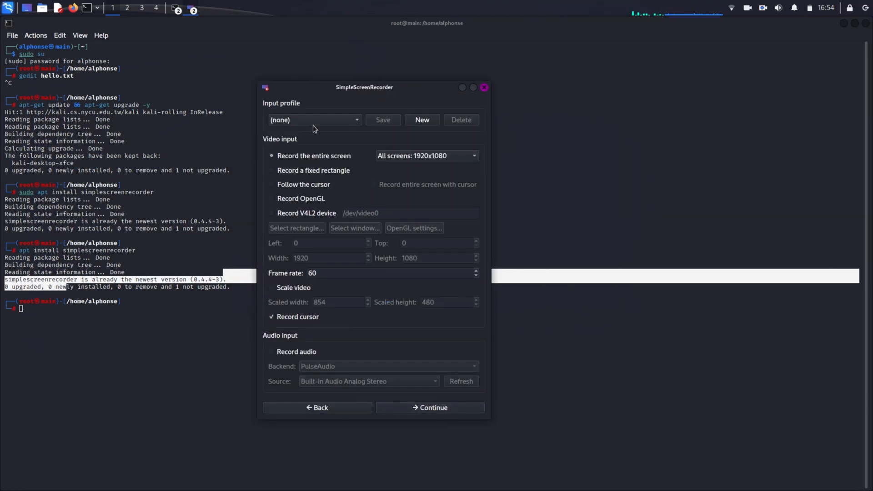
mouse_move(454, 396)
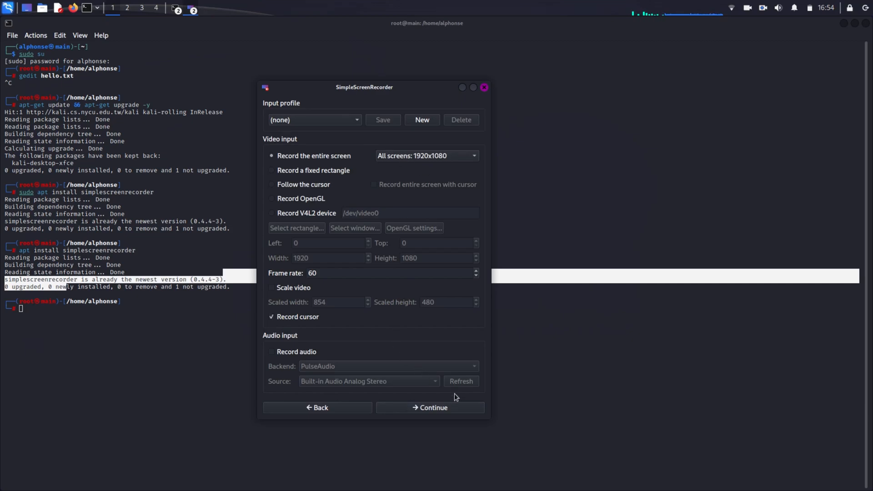
click(430, 407)
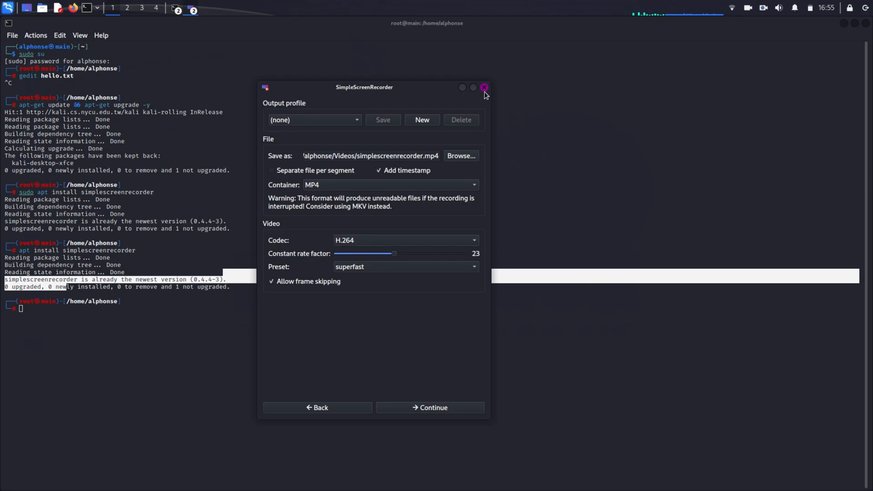
click(484, 87)
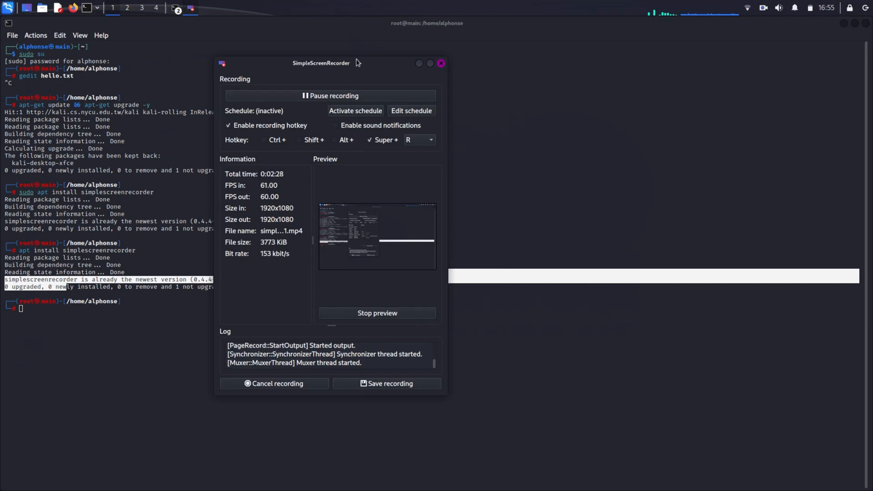
click(441, 62)
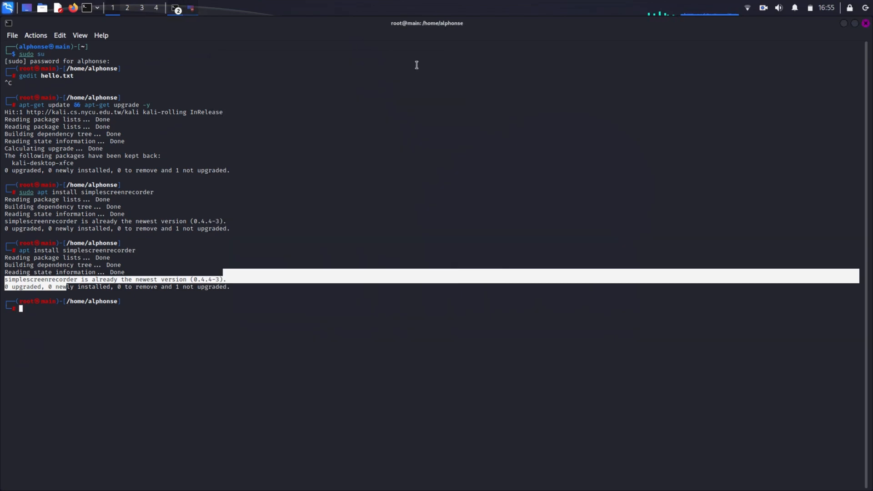
- Focus the terminal and enter gedit hello.txt at the root prompt
click(63, 310)
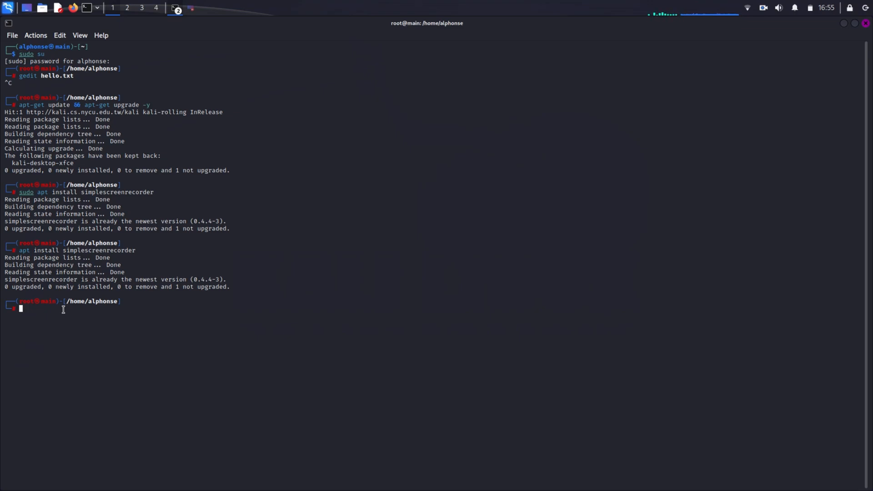
text(gedit hello.txt)
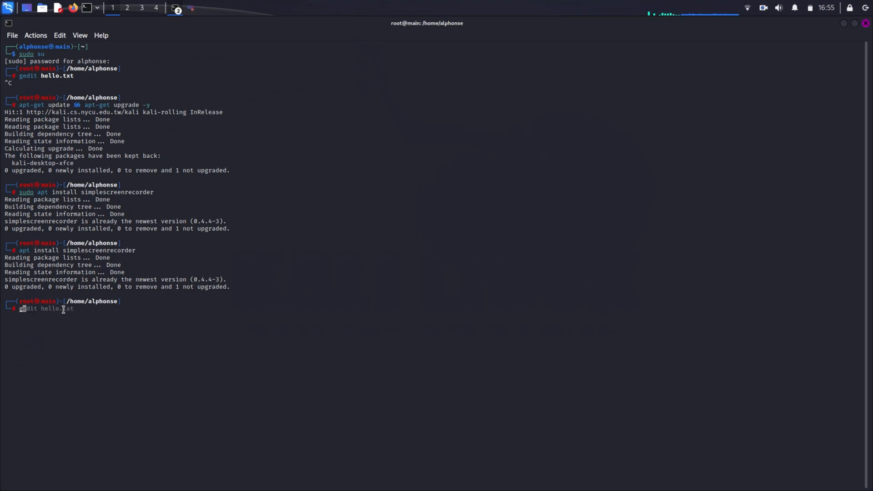
- Open hello.txt and add the line 'now lets install obs studio' below the notes
key(Return)
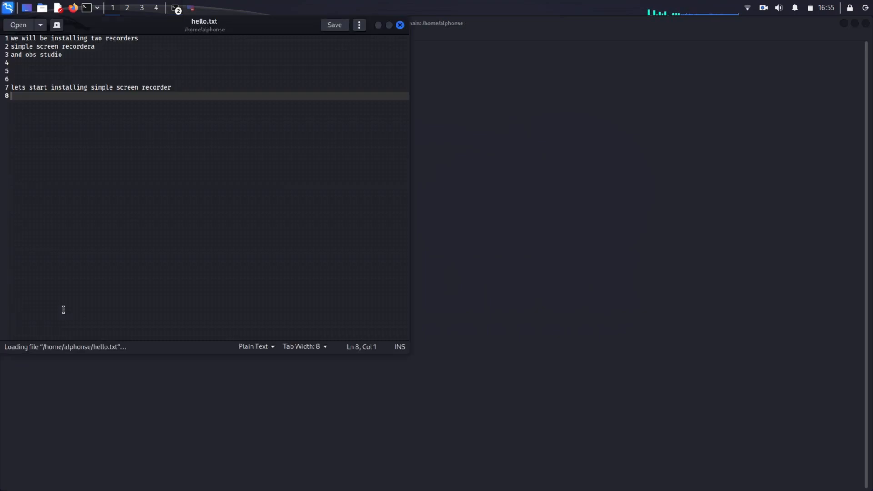
key(Return)
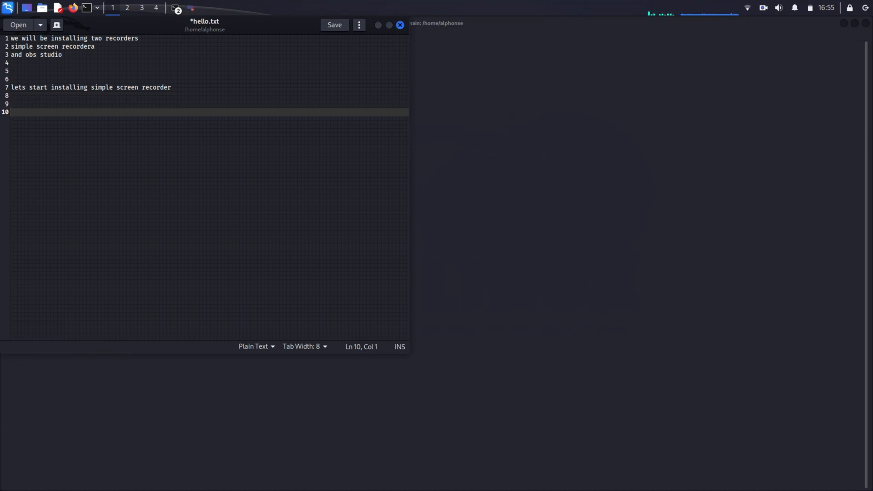
text(now l)
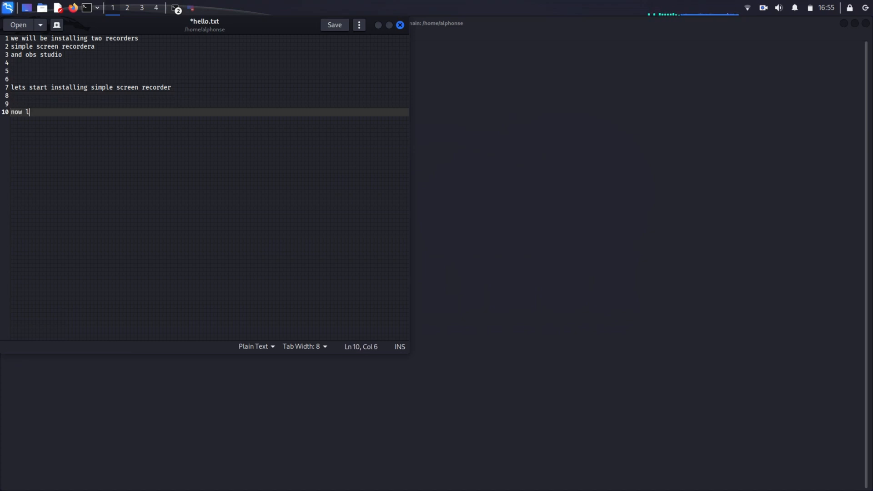
text(ets)
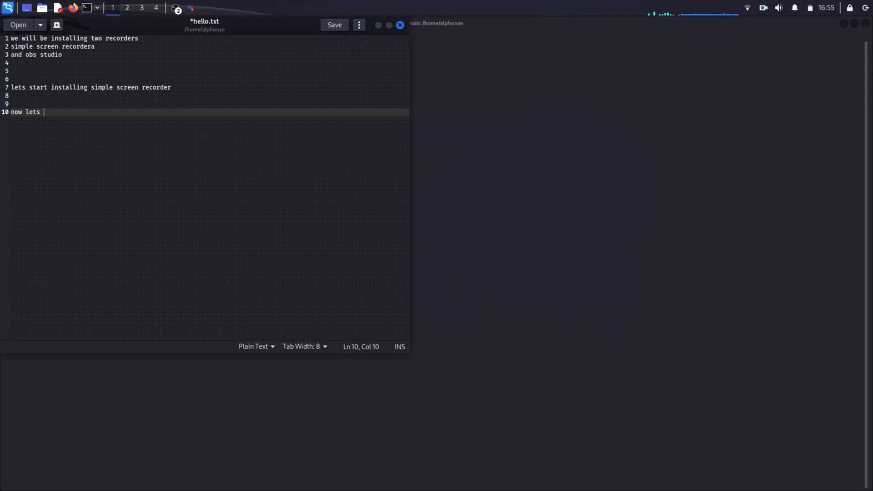
text(install)
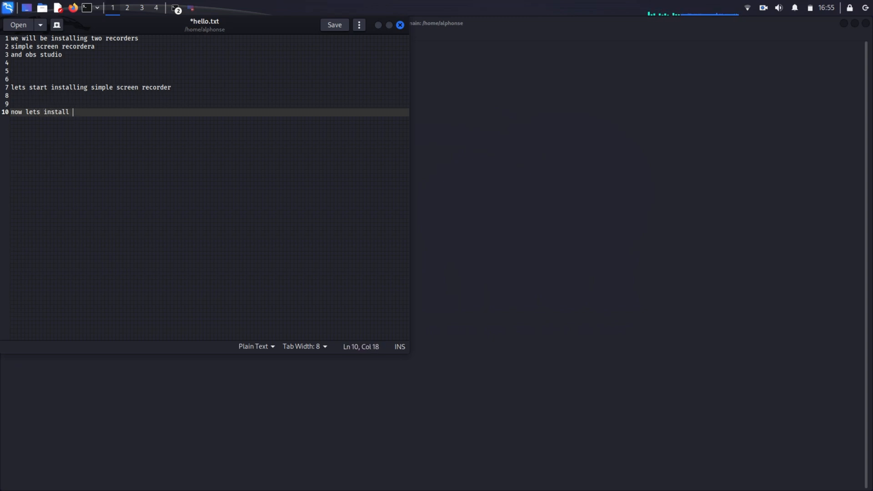
text(obs s)
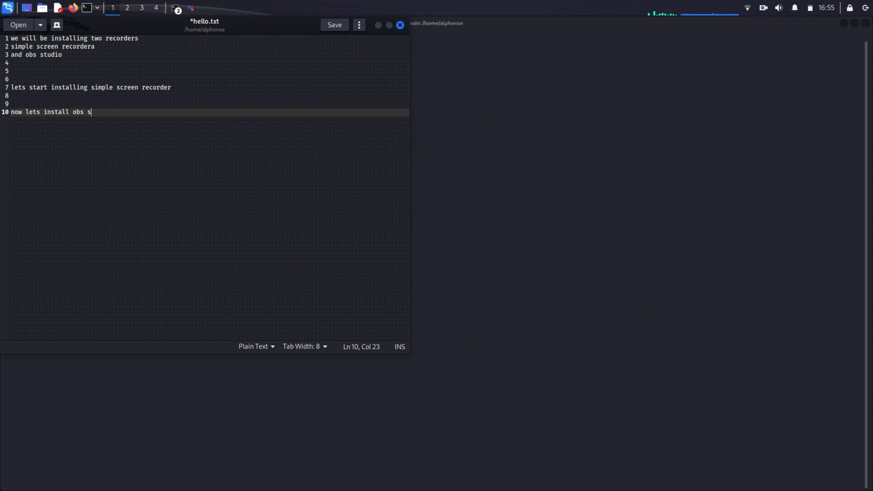
text(tudio)
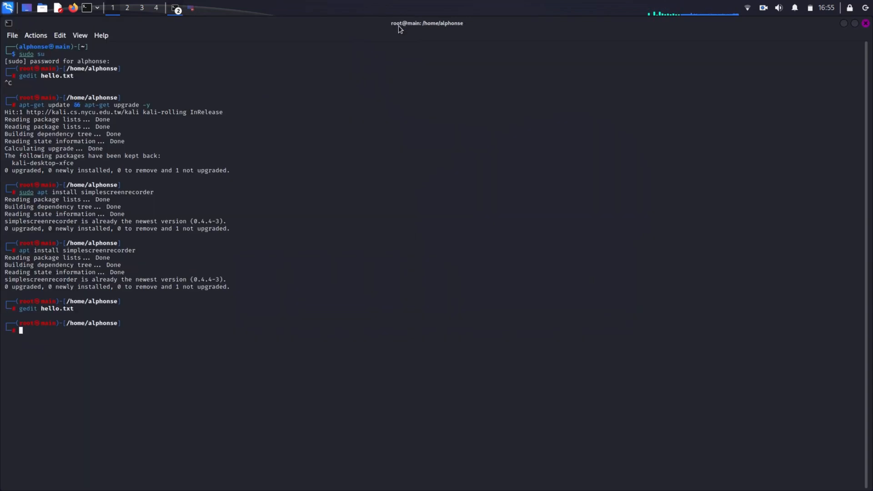
mouse_move(33, 363)
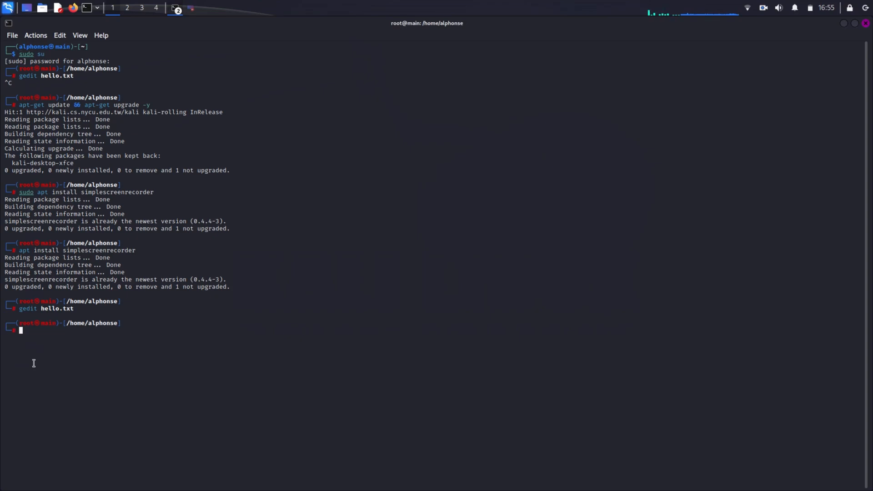
- Clear the terminal and rerun the update-and-upgrade command, recalling history for the next command
text(clear)
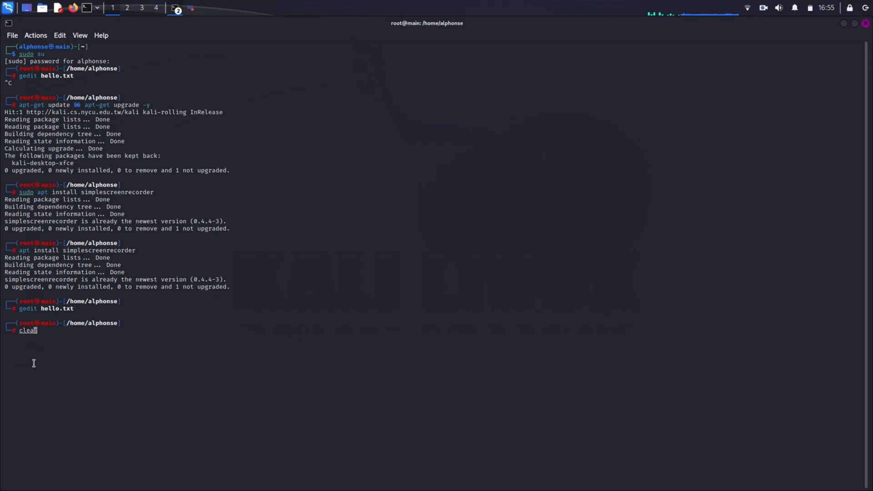
key(Return)
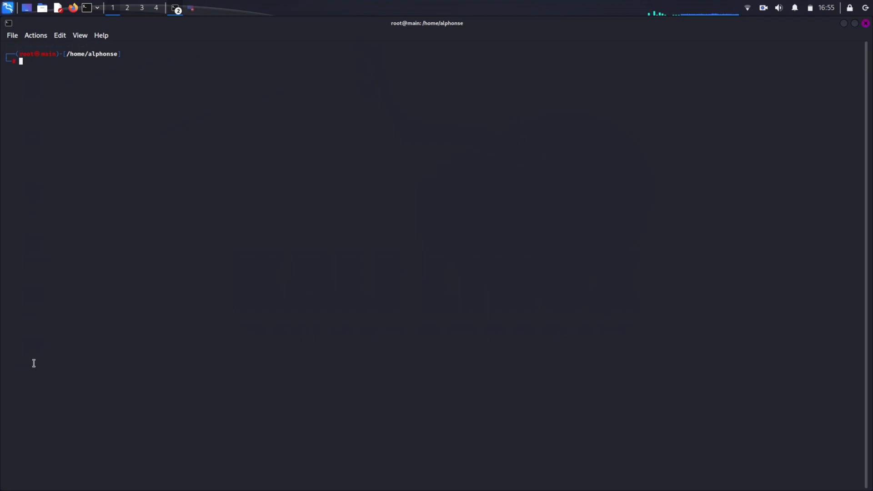
text(apt install simplescreenrecorder)
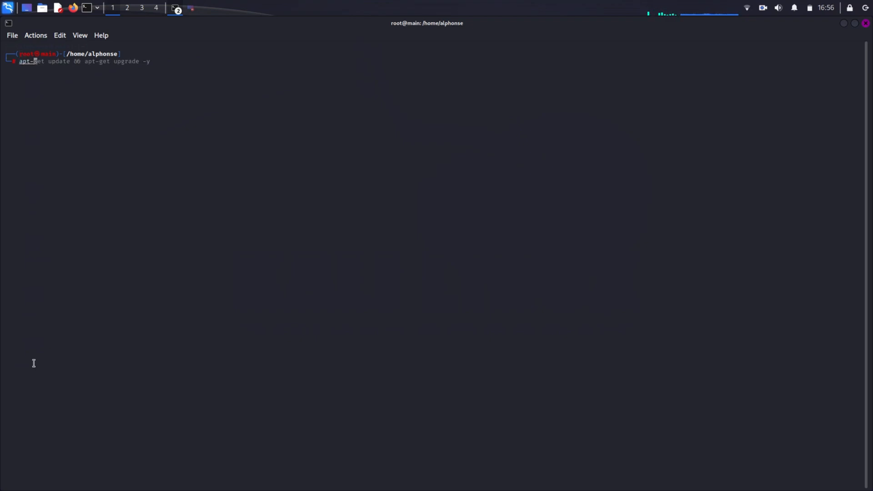
key(Return)
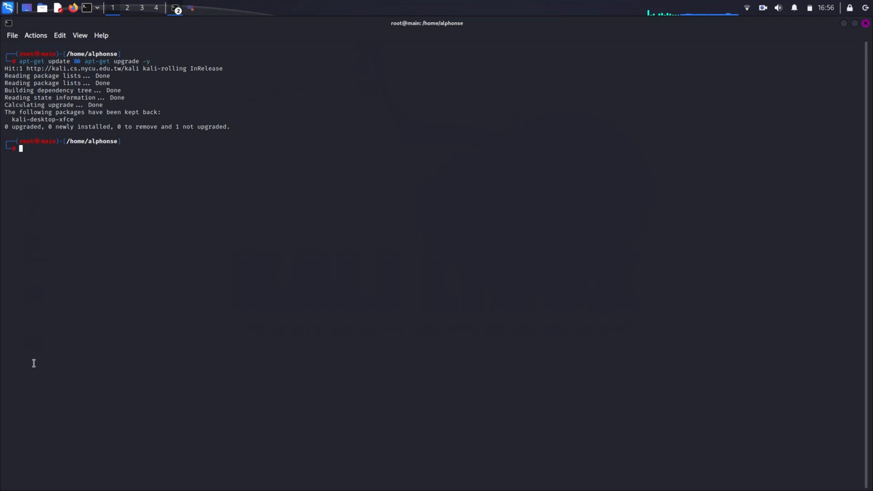
key(Up)
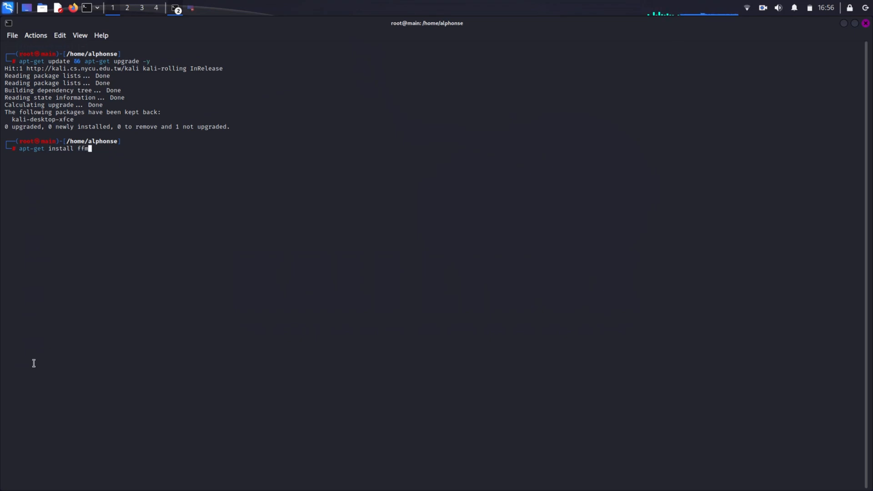
- Run apt-get install ffmpeg -y, installing ffmpeg with libavdevice59
text(mp)
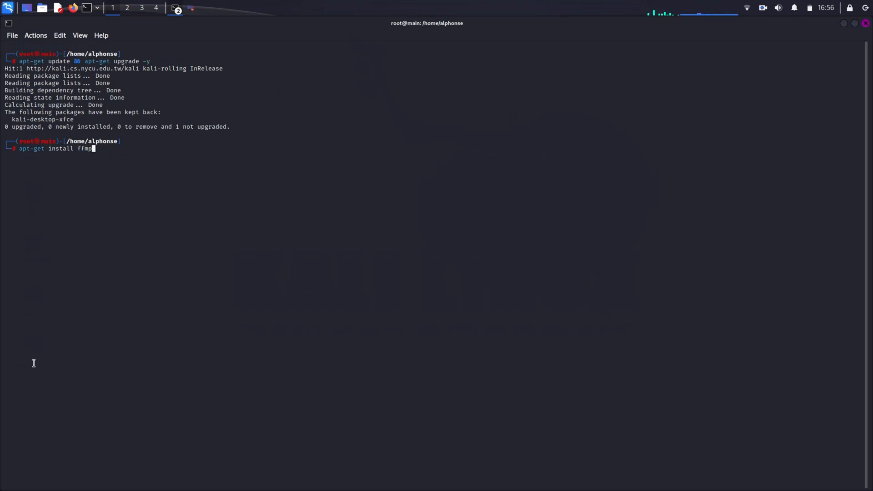
text(eg)
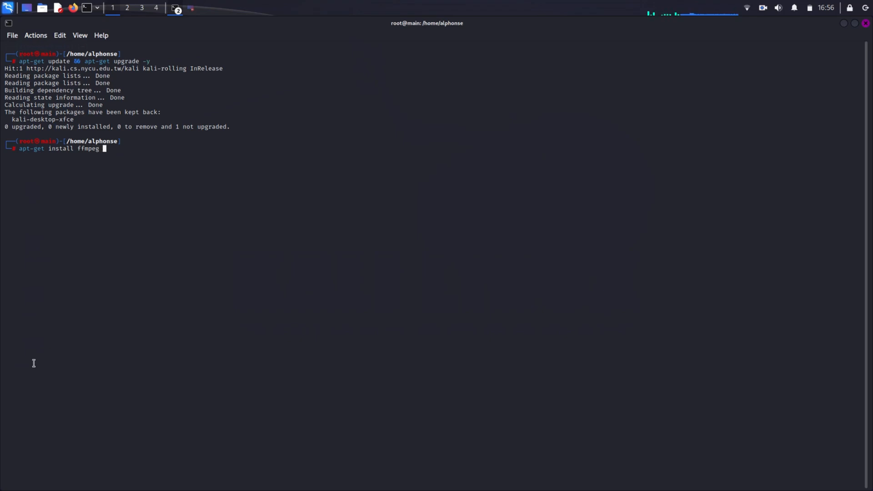
key(Return)
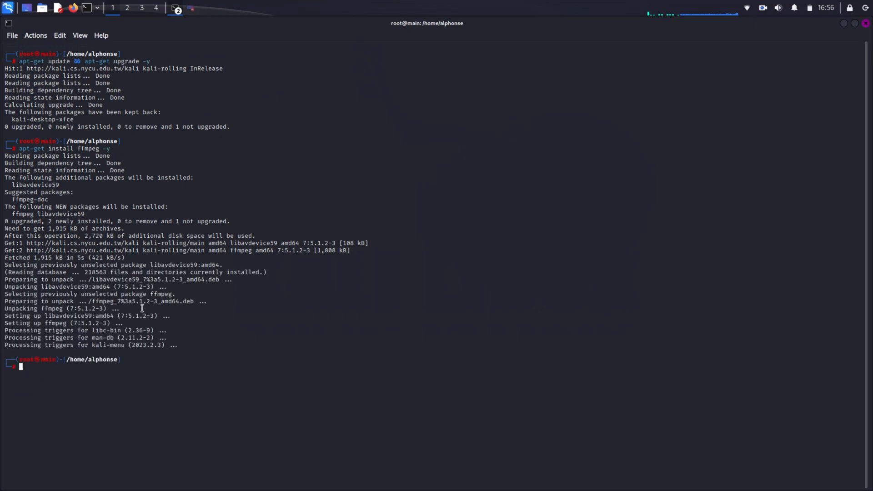
mouse_move(104, 391)
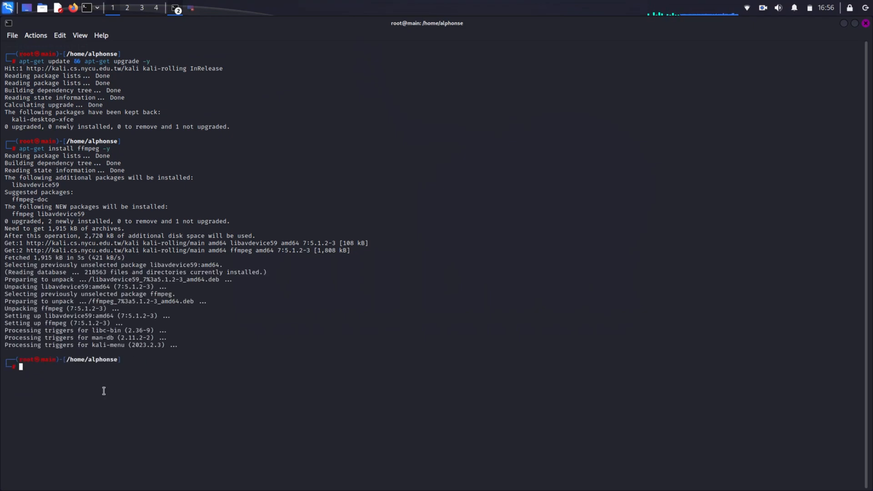
mouse_move(111, 213)
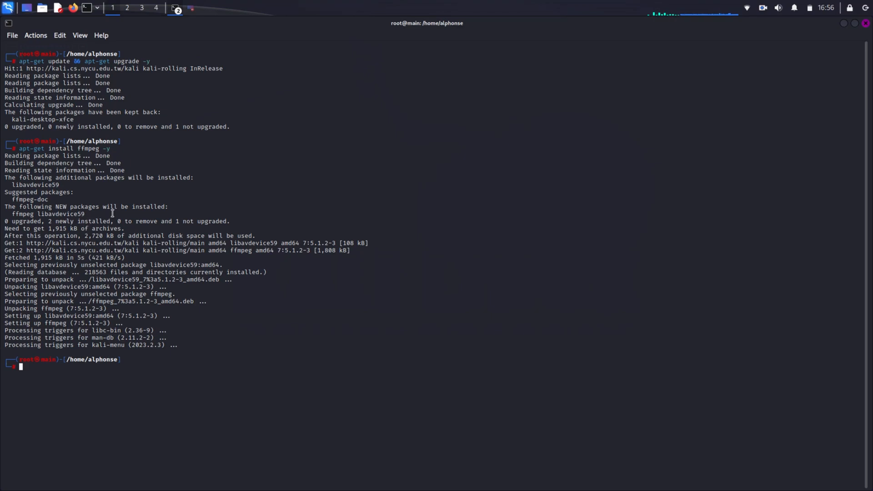
mouse_move(103, 148)
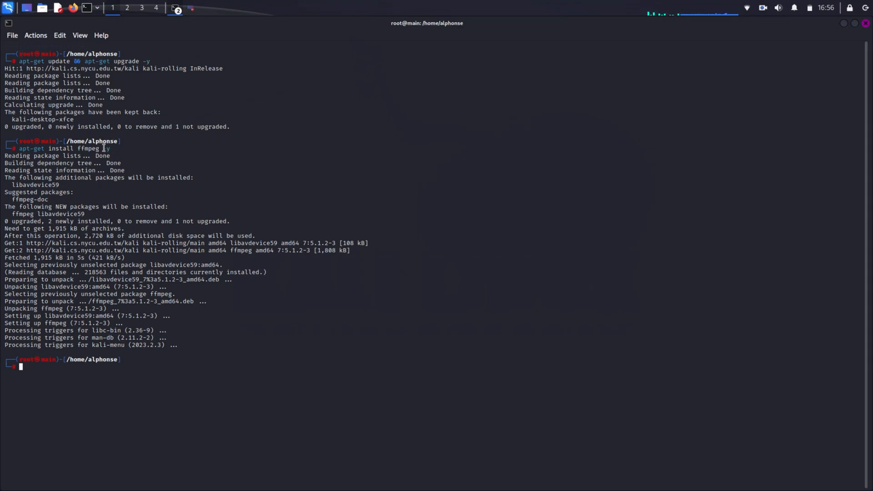
- Select the word ffmpeg and re-enter apt-get install ffmpeg -y
double_click(89, 148)
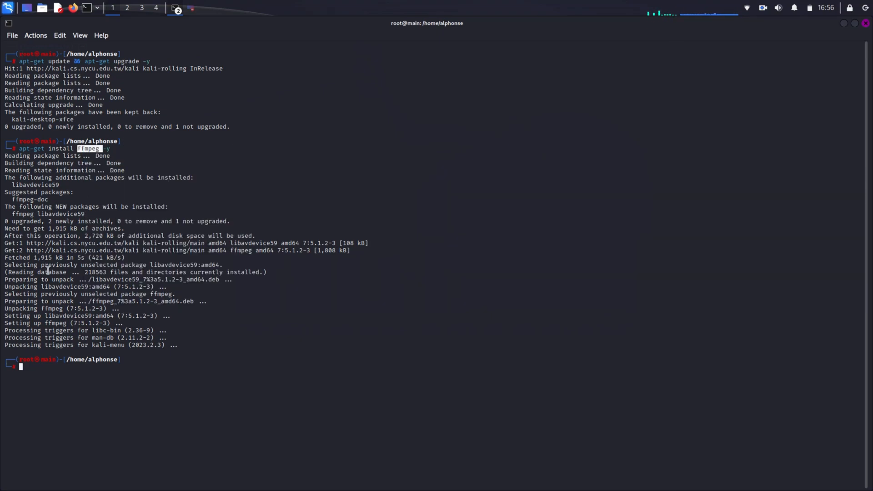
mouse_move(65, 384)
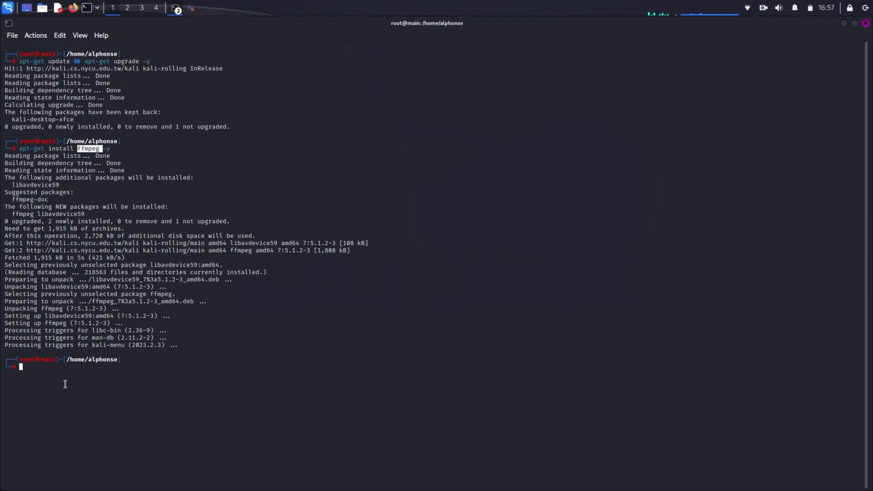
text(apt-get install ffmpeg -y)
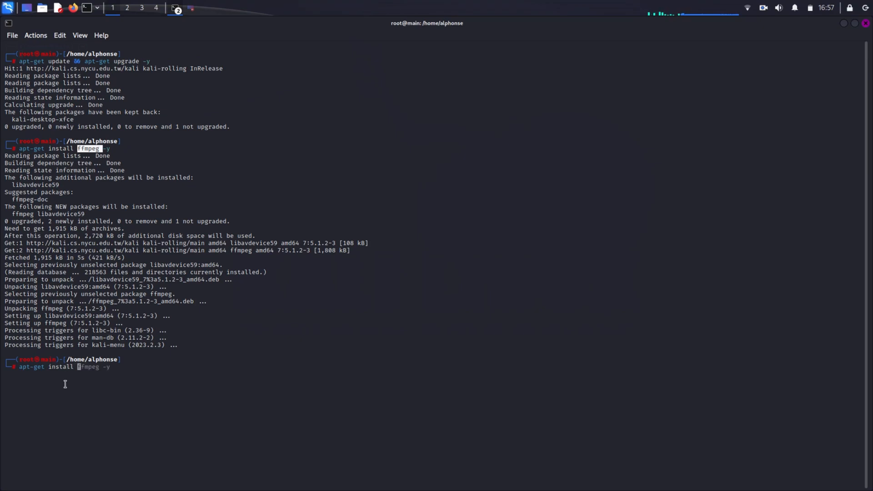
- Let apt-get finish setting up obs-studio and dependencies until the shell prompt returns
text(obs-)
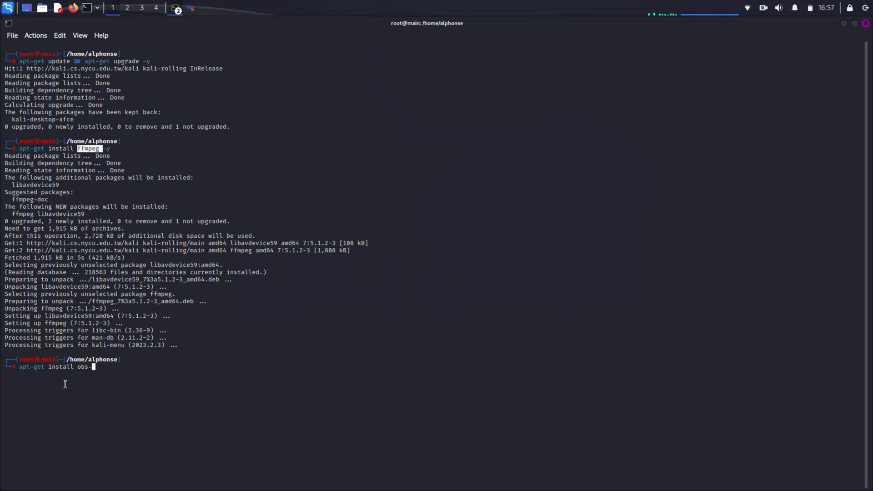
text(tud)
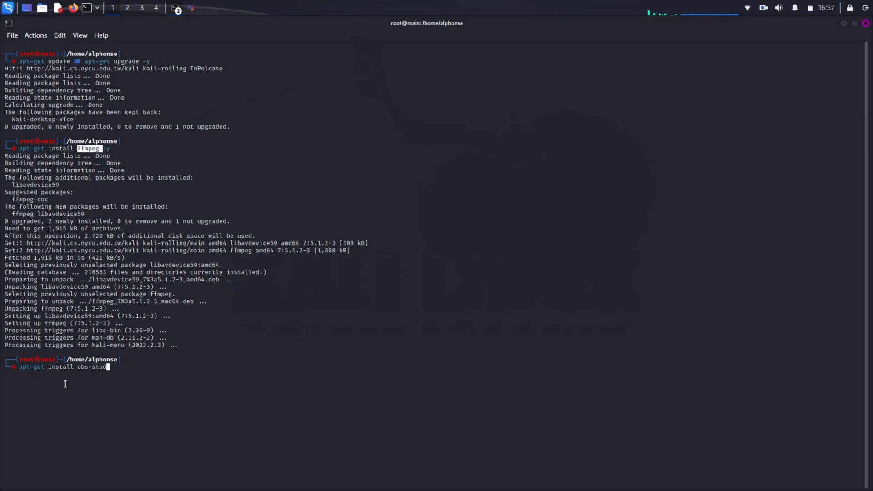
text(io)
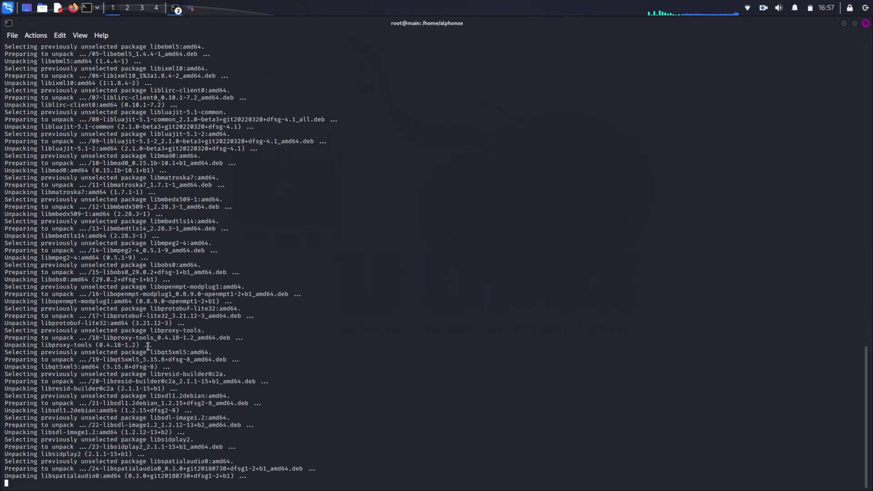
scroll(down, 3)
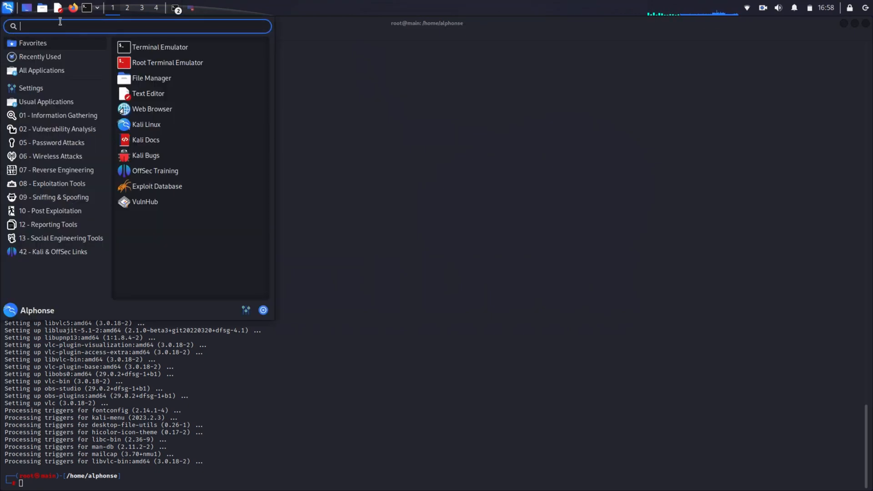
- Search the application menu for 'obs' and launch OBS Studio
text(obs)
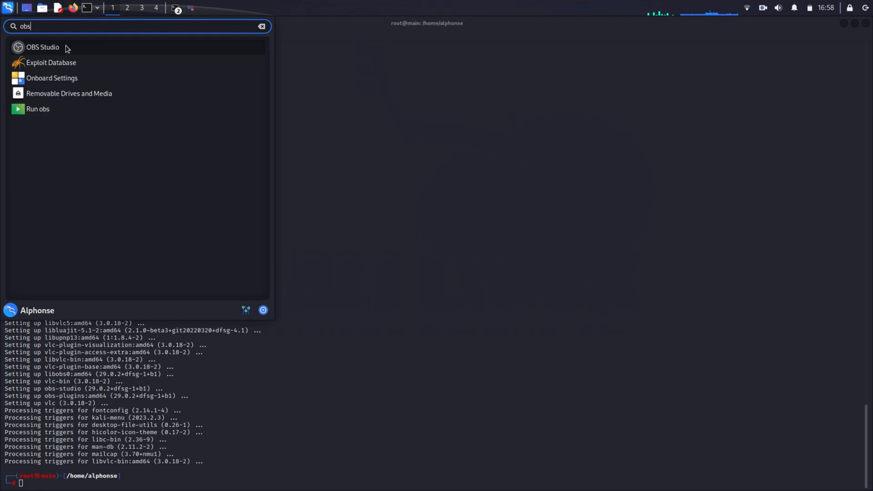
mouse_move(144, 44)
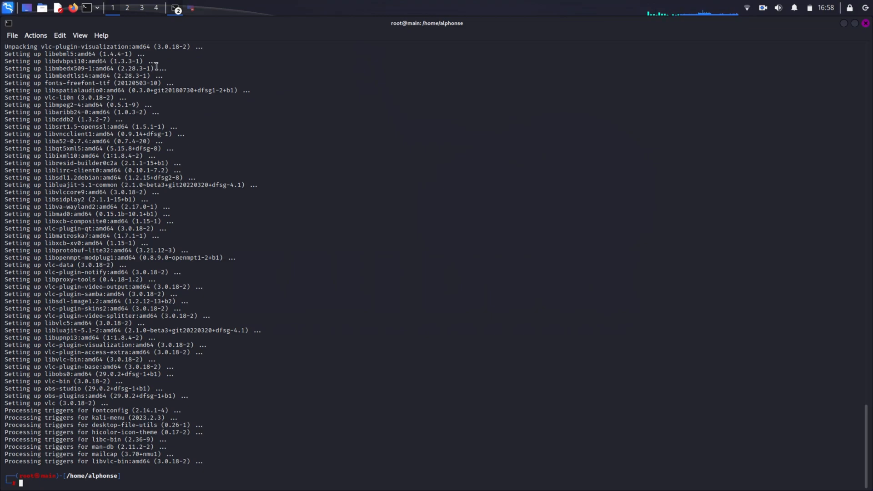
click(191, 8)
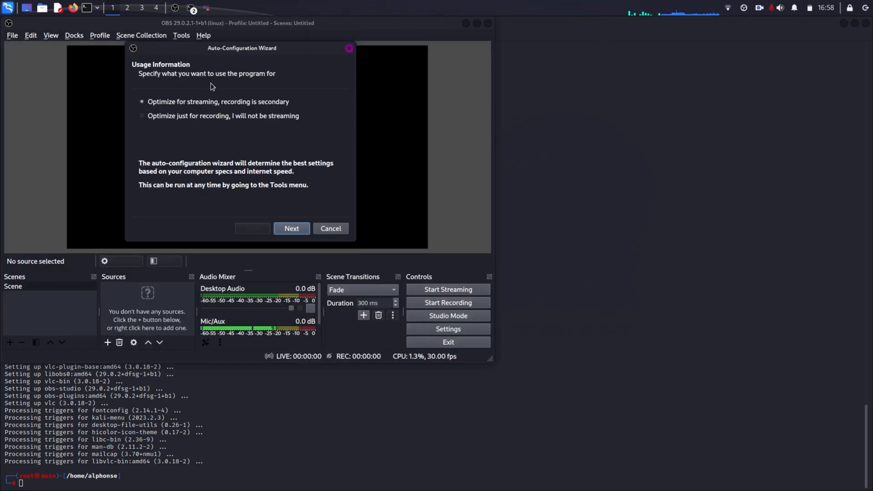
mouse_move(210, 104)
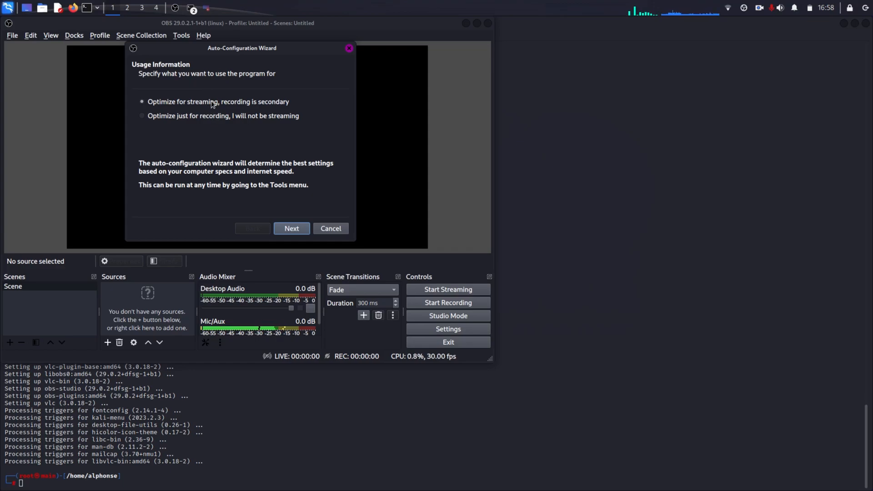
- Run the Auto-Configuration Wizard with 'Optimize just for recording' and start its tests
click(142, 115)
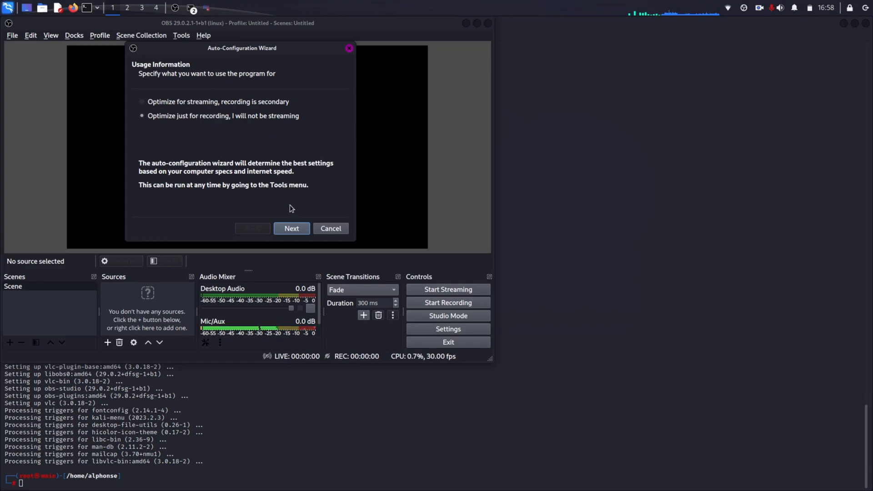
click(291, 228)
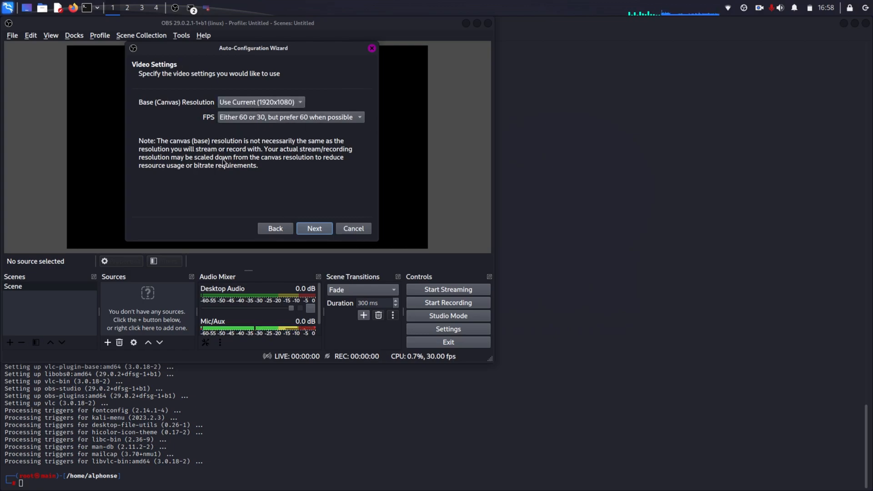
mouse_move(280, 152)
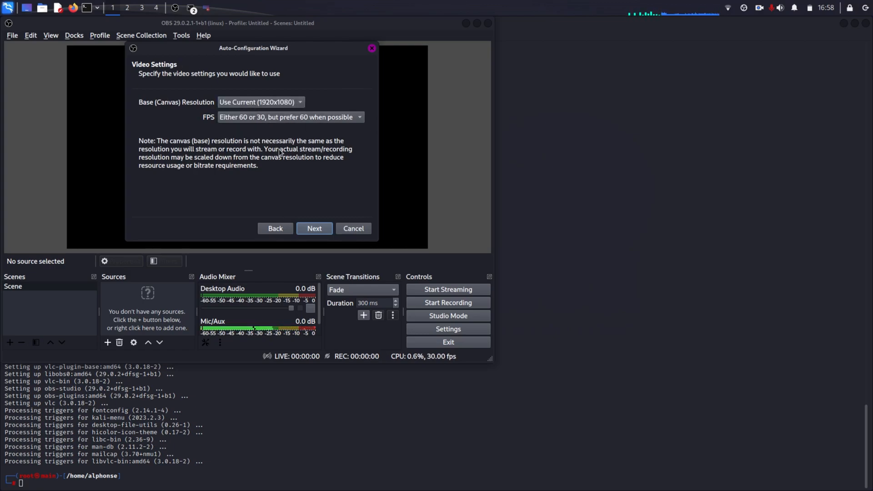
click(314, 228)
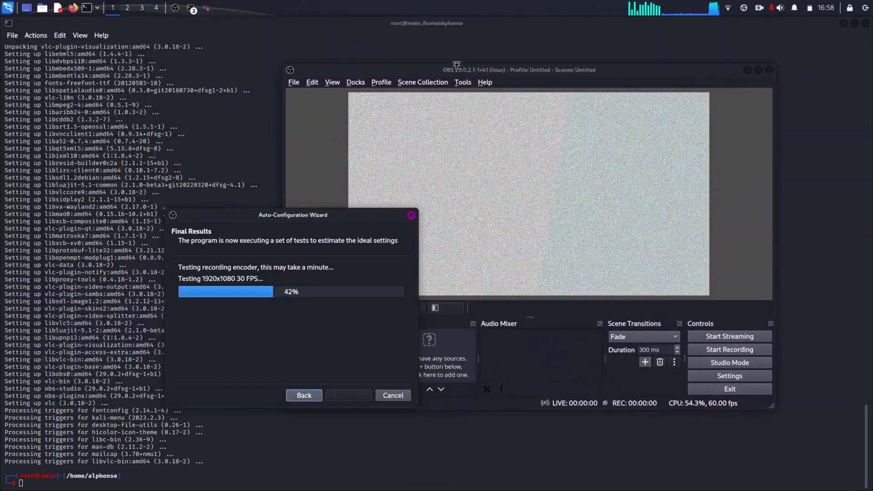
mouse_move(325, 42)
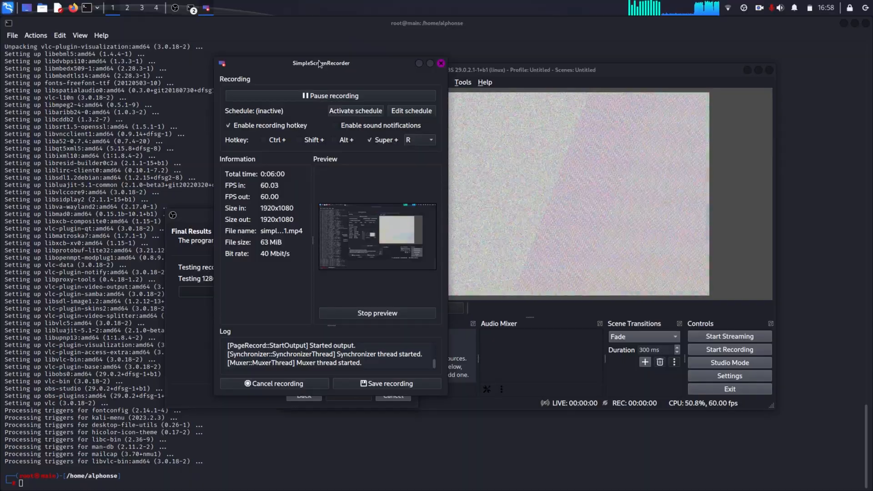
drag(321, 63, 147, 23)
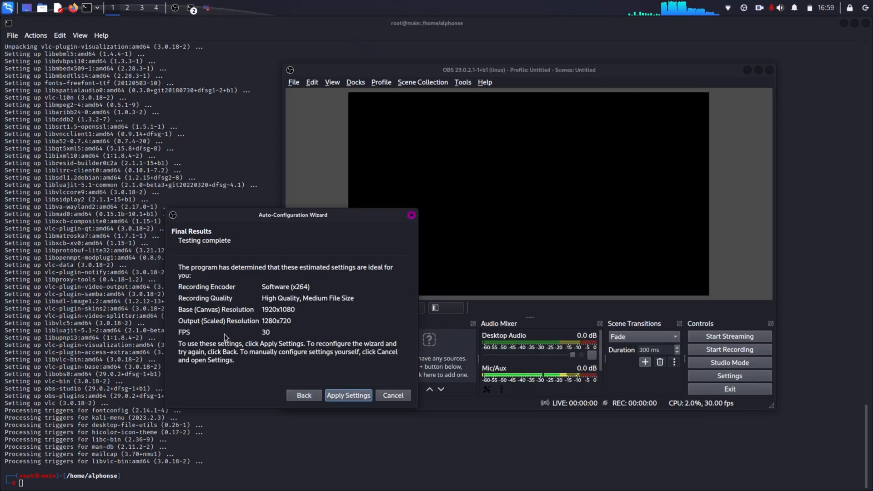
mouse_move(311, 337)
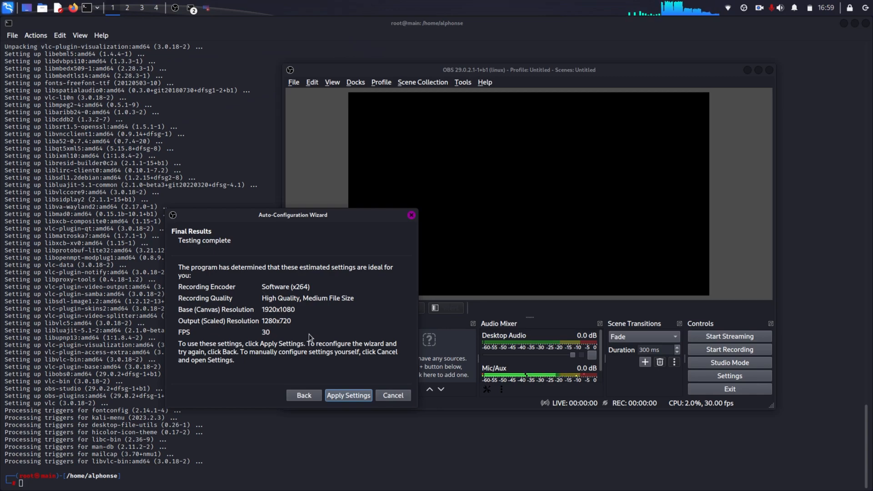
mouse_move(320, 289)
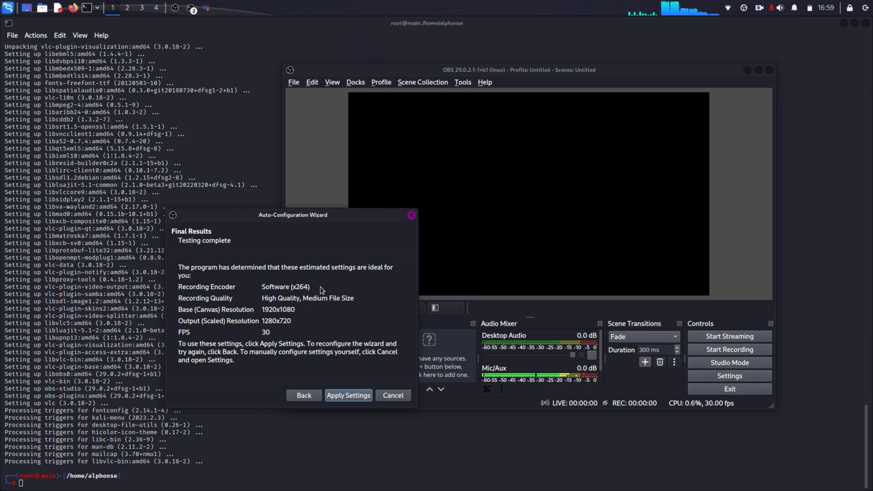
mouse_move(318, 356)
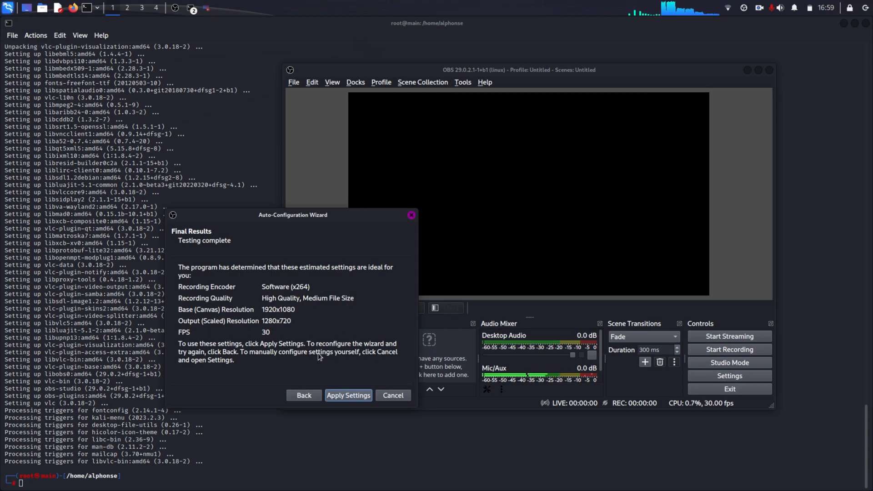
- Apply the estimated recording settings and select the scene to receive sources
click(347, 398)
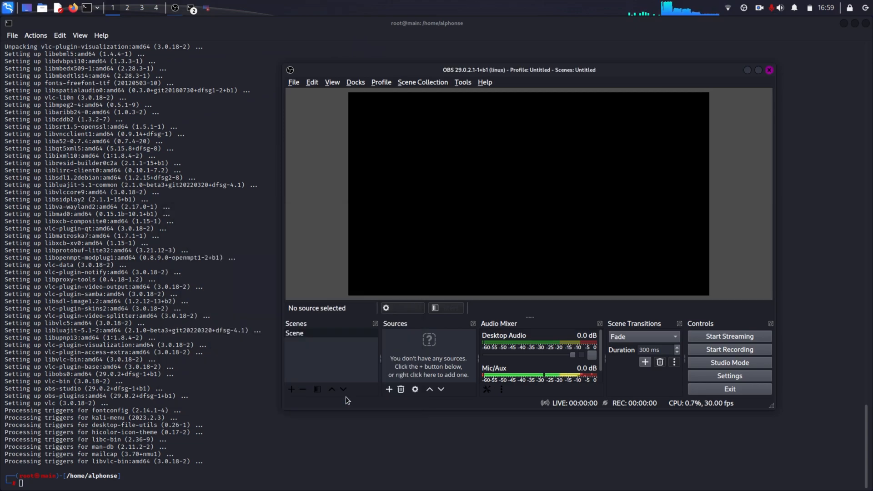
click(312, 333)
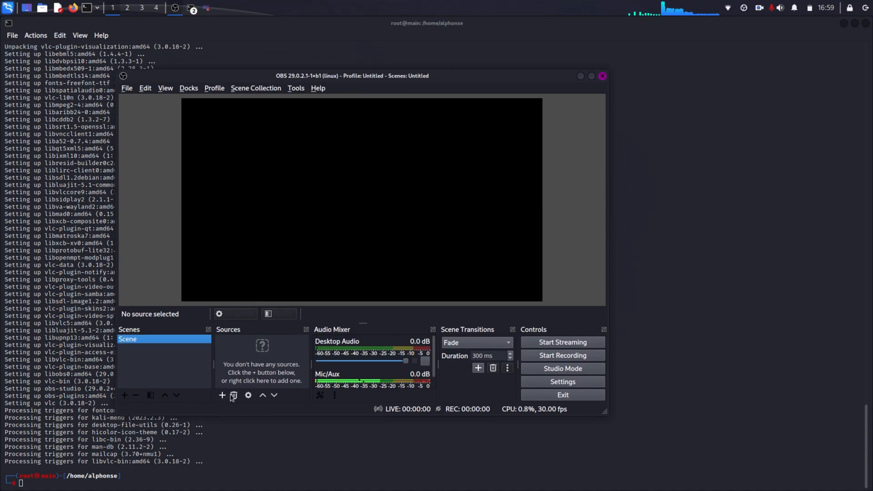
click(221, 394)
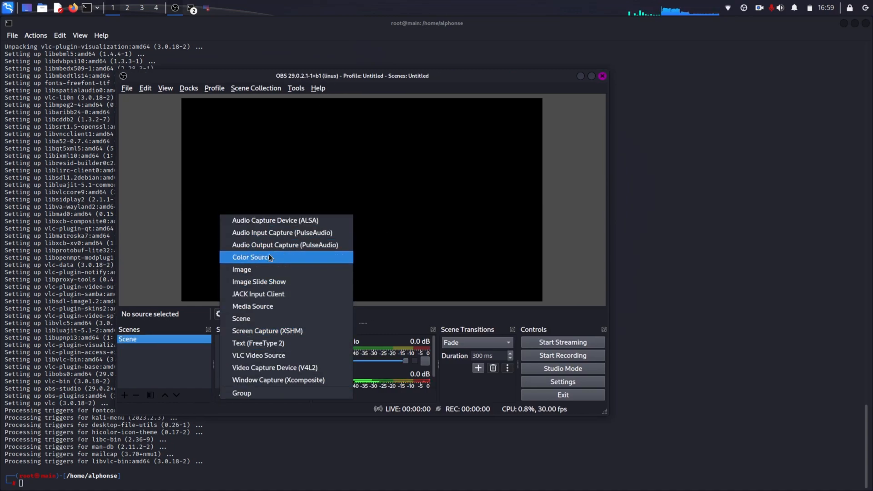
mouse_move(258, 356)
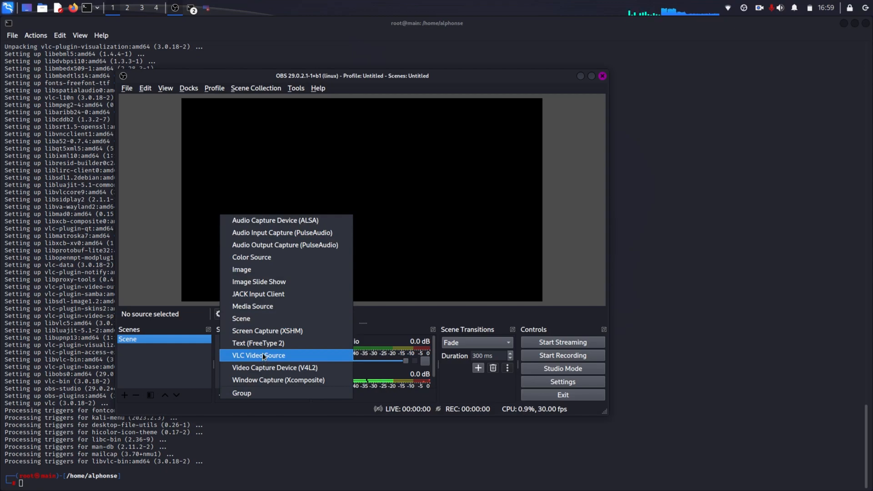
mouse_move(251, 256)
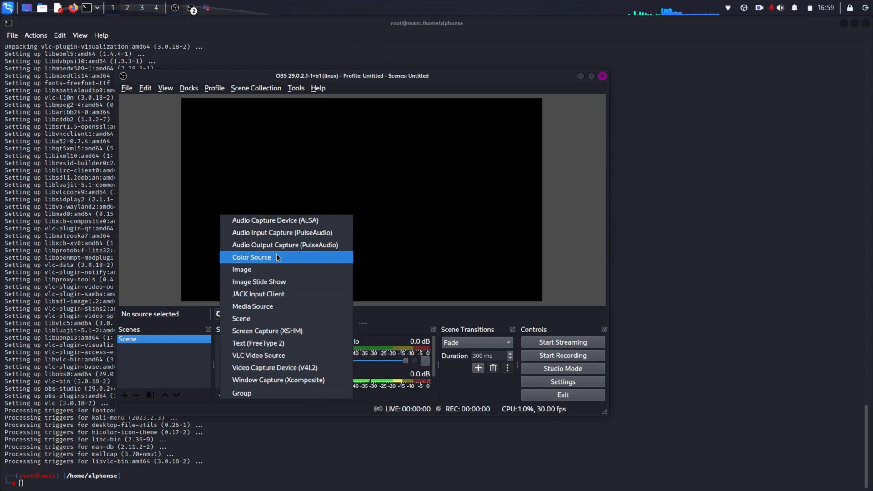
mouse_move(261, 396)
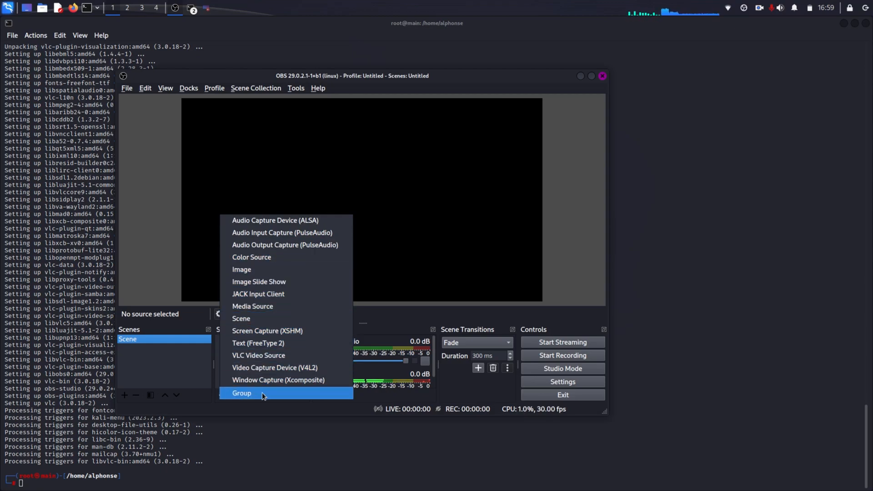
- Add a Window Capture (Xcomposite) source showing a terminal window
click(278, 380)
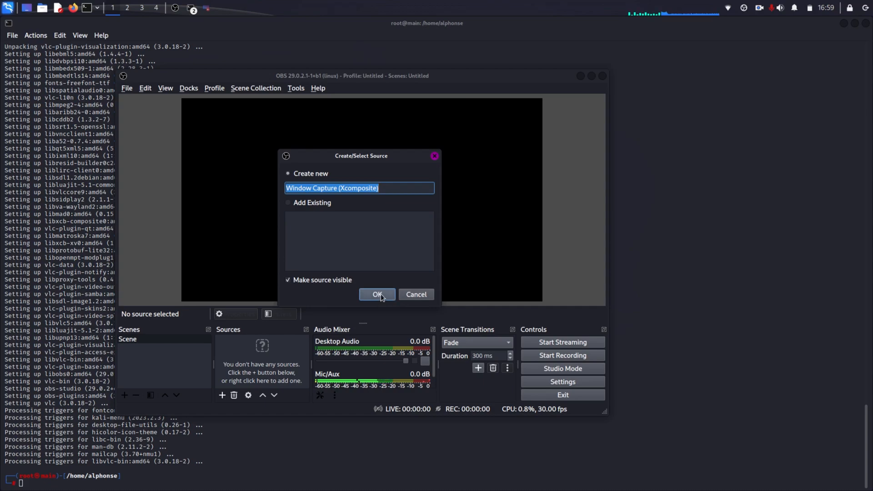
click(377, 294)
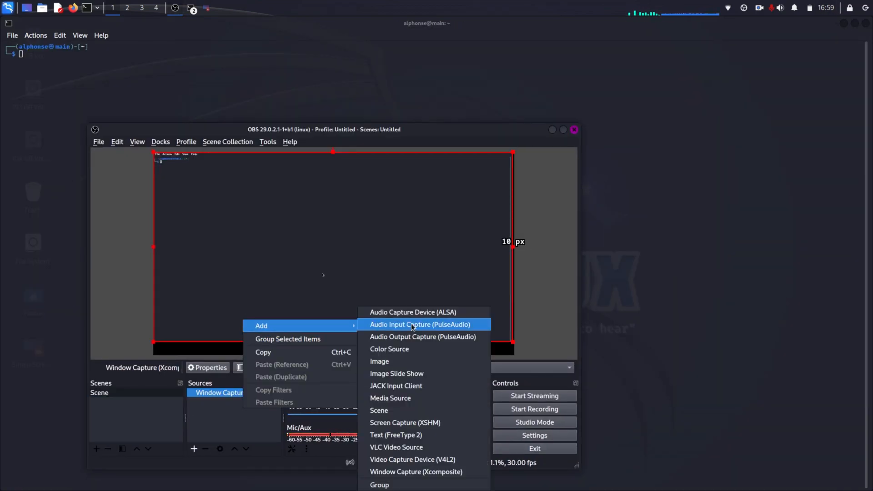
click(412, 460)
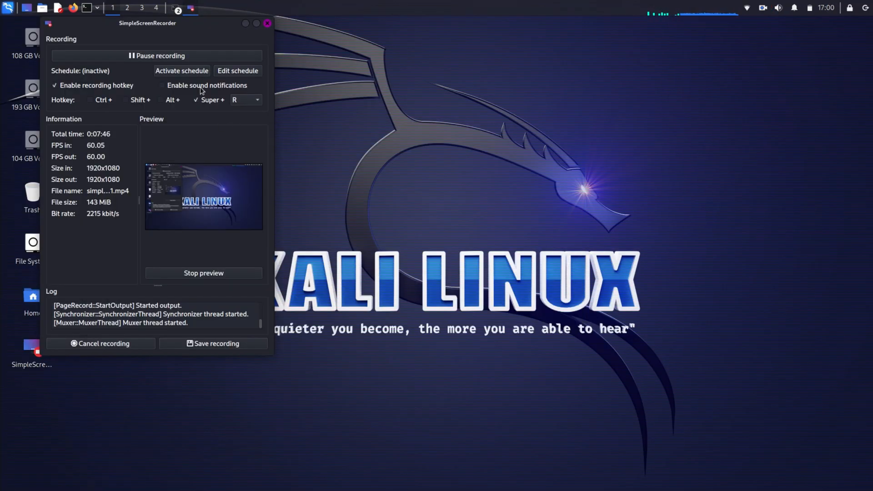
- Tuck SimpleScreenRecorder out of view, leaving the Kali desktop showing
click(266, 23)
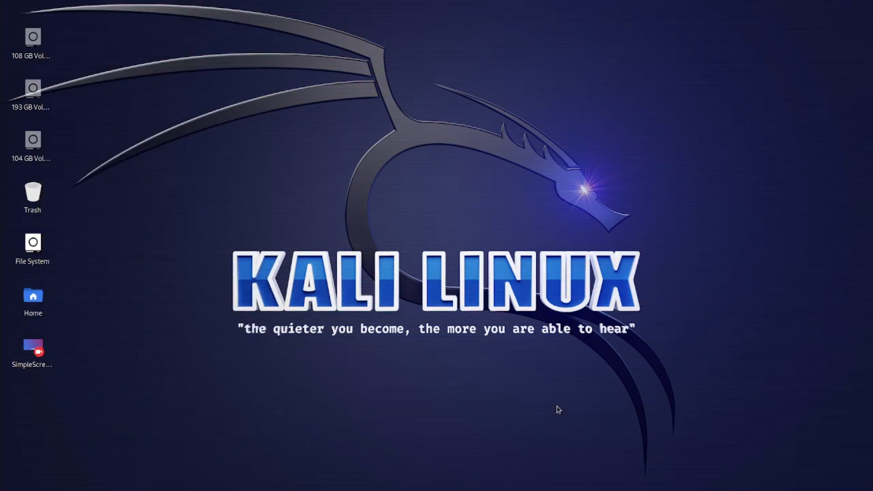
mouse_move(248, 342)
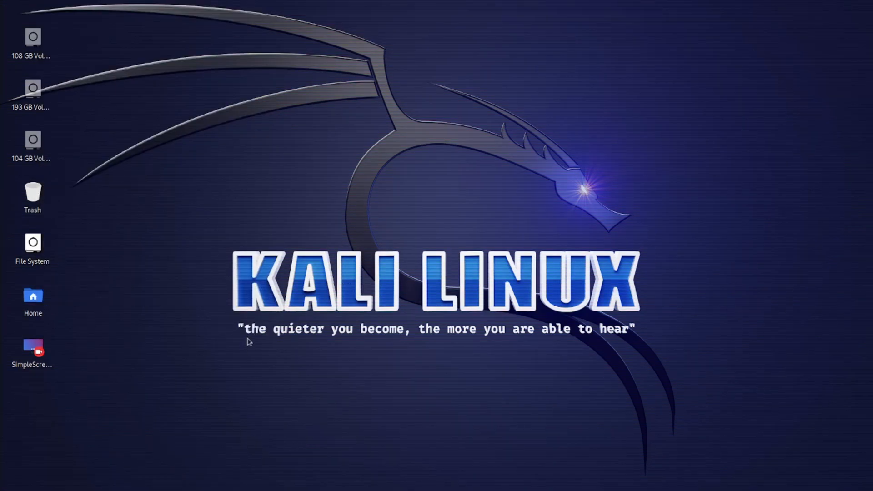
mouse_move(265, 421)
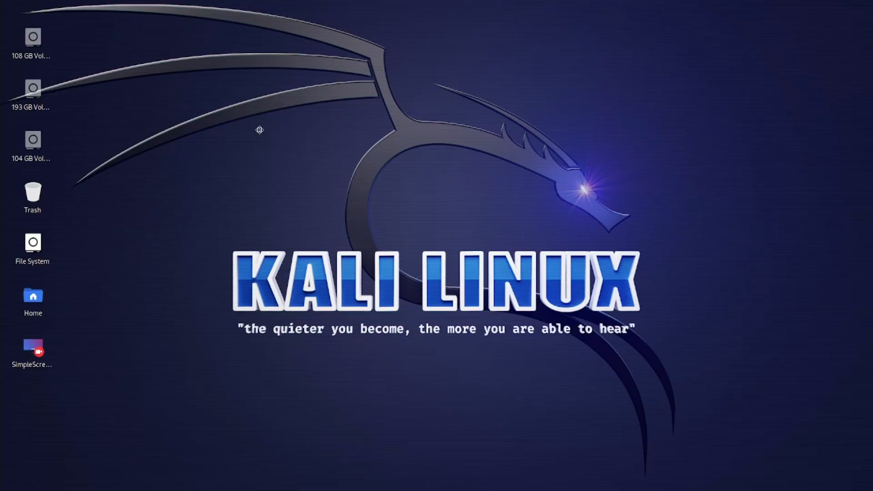
mouse_move(791, 28)
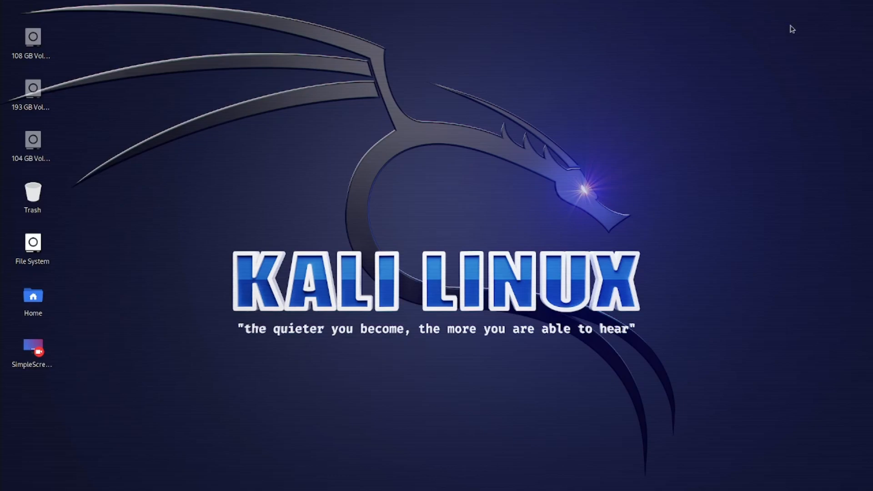
mouse_move(857, 28)
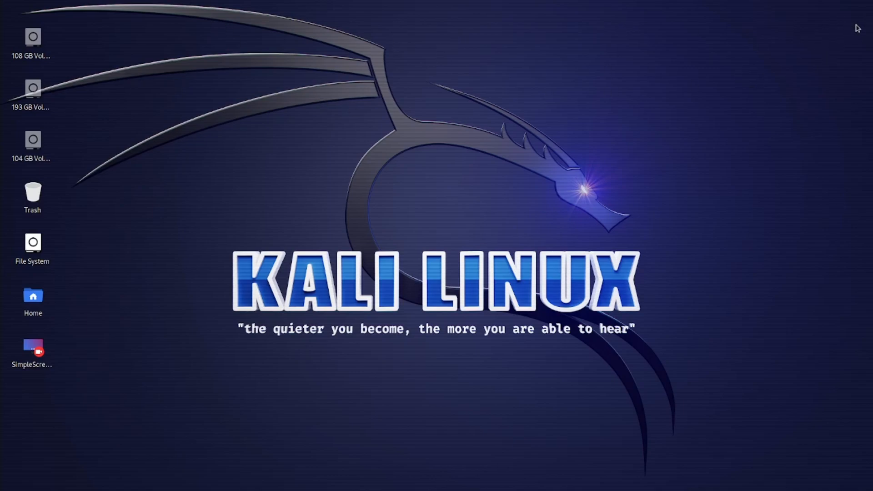
mouse_move(519, 231)
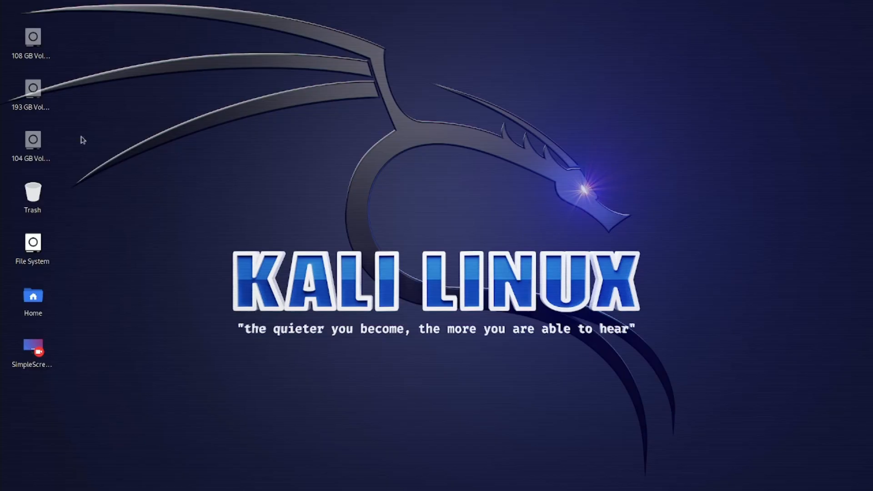
mouse_move(139, 147)
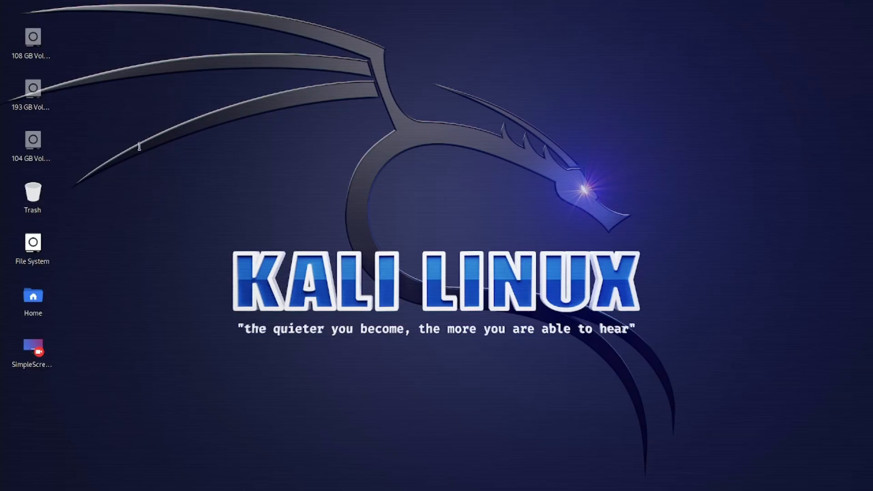
mouse_move(226, 341)
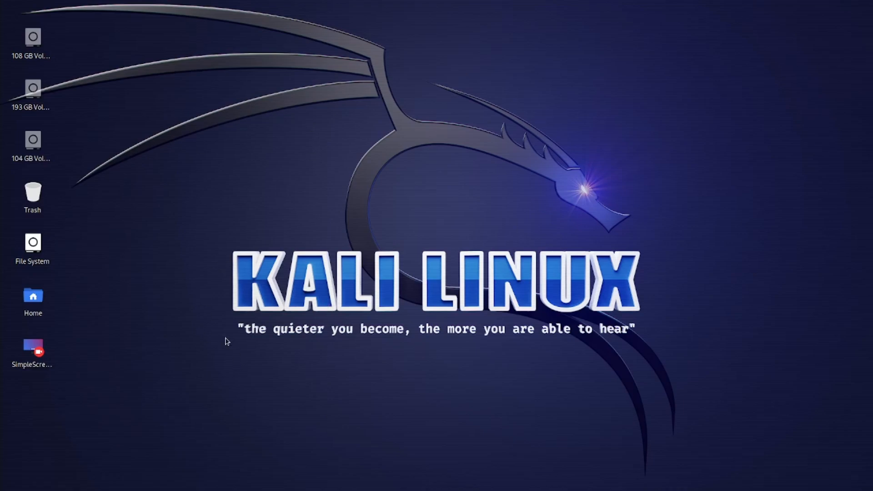
mouse_move(220, 286)
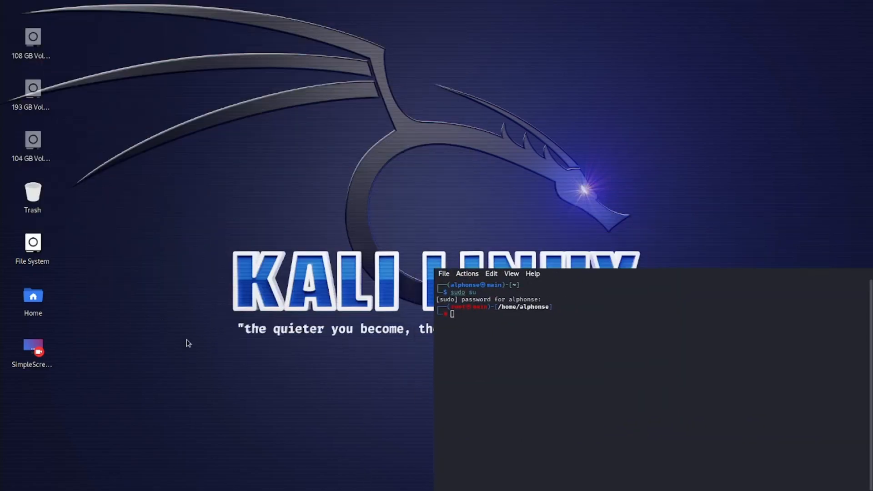
mouse_move(338, 203)
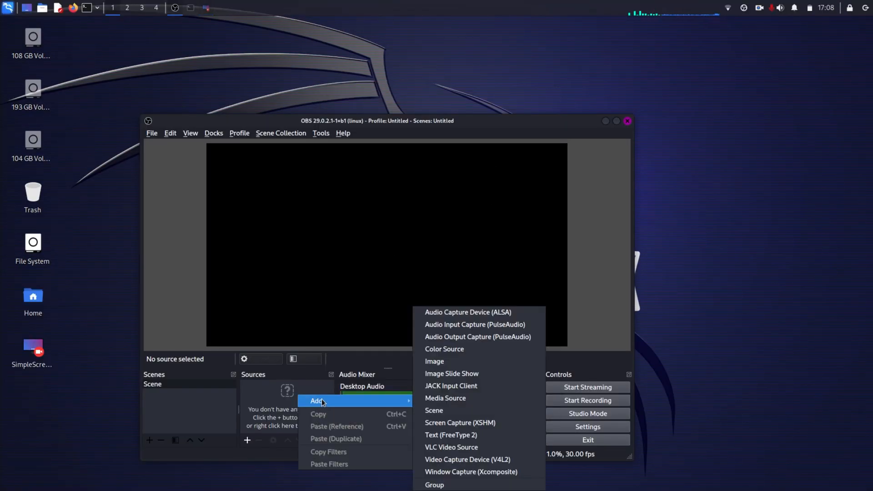
mouse_move(445, 398)
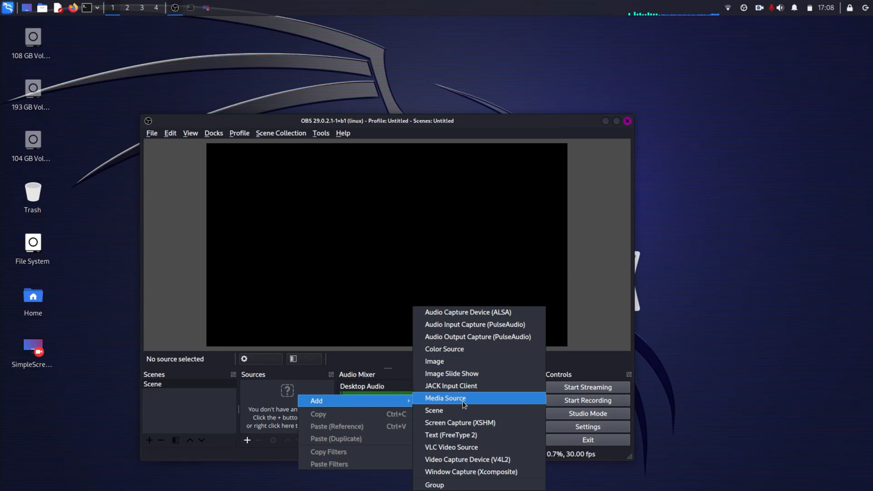
mouse_move(476, 451)
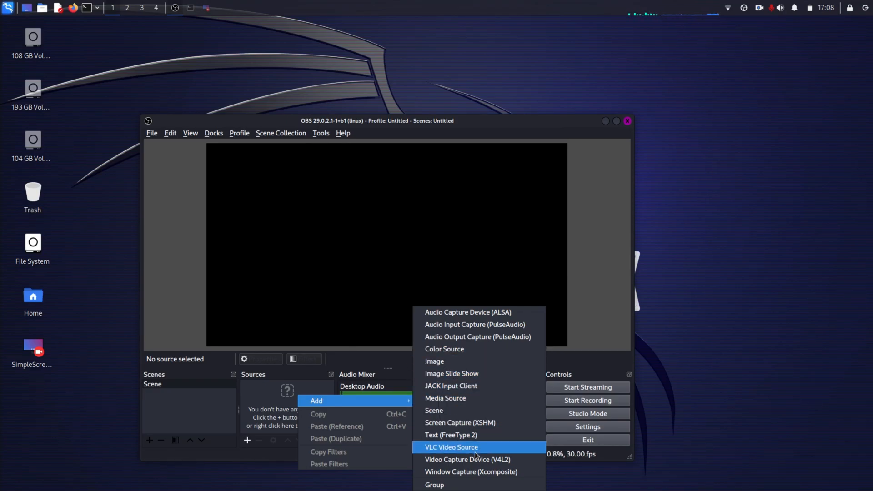
- Add a Window Capture (Xcomposite) source capturing the Desktop window
click(471, 472)
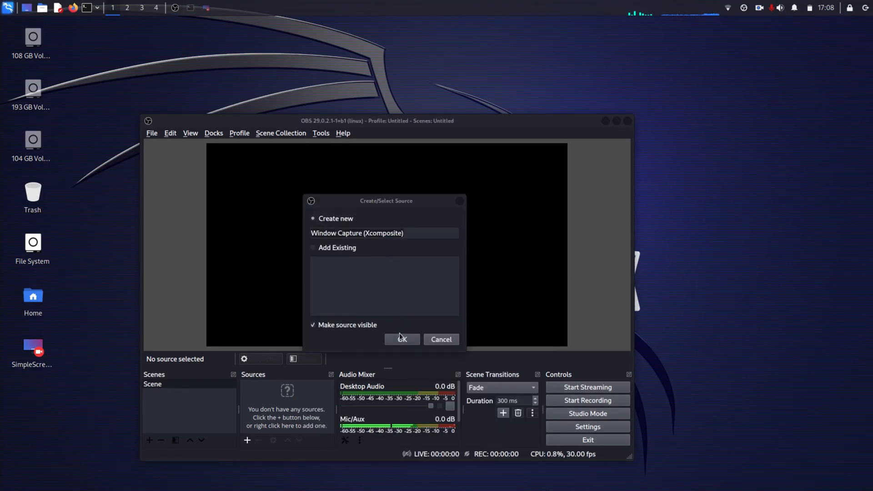
click(401, 339)
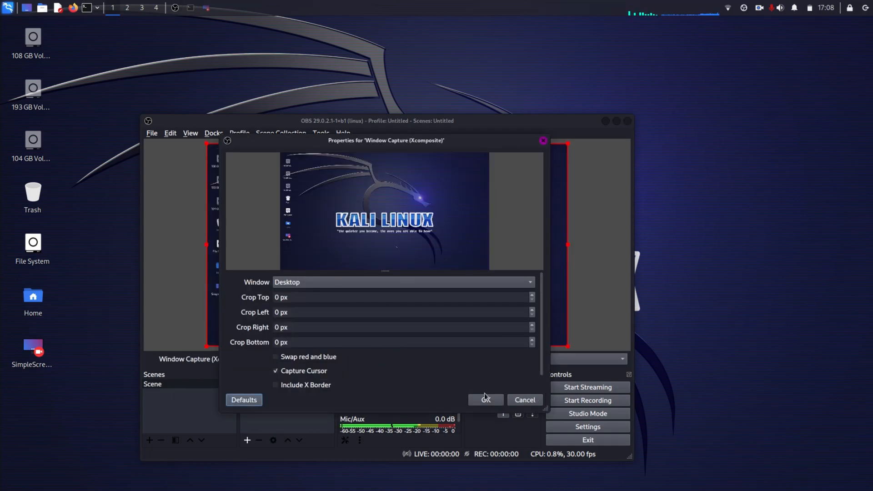
click(485, 400)
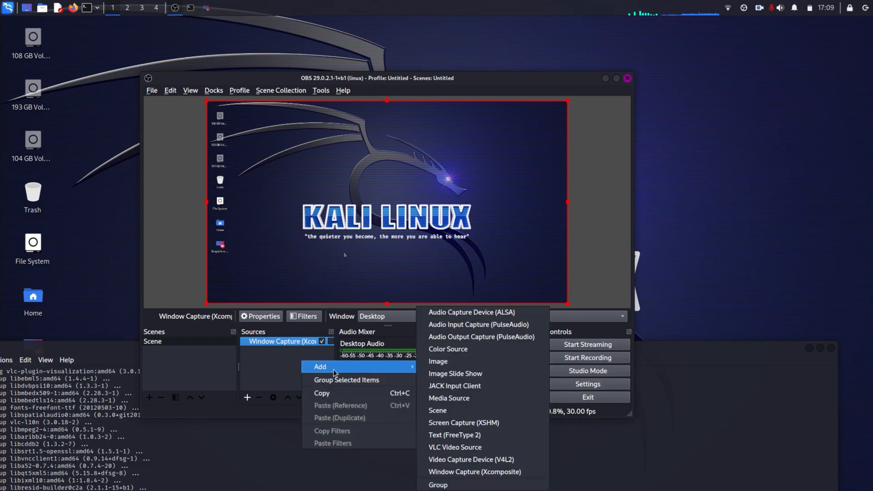
- Add a second Window Capture for the root@main terminal placed at the lower-left of the preview
click(473, 472)
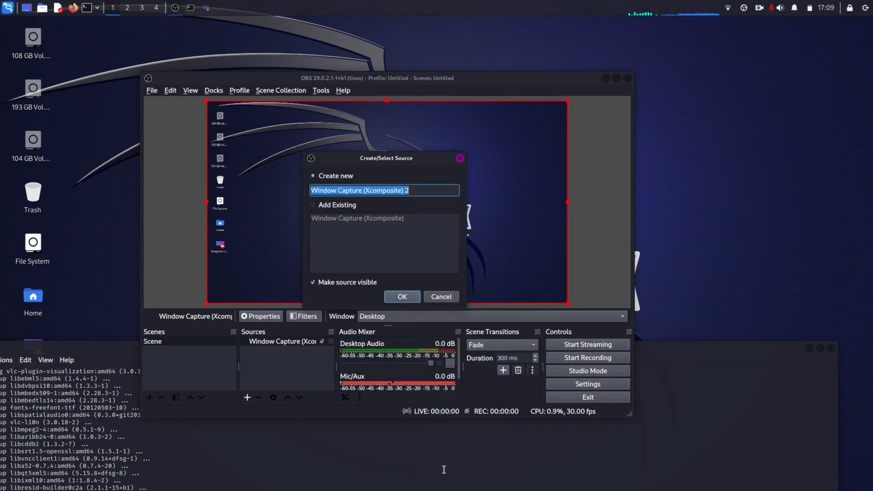
click(402, 297)
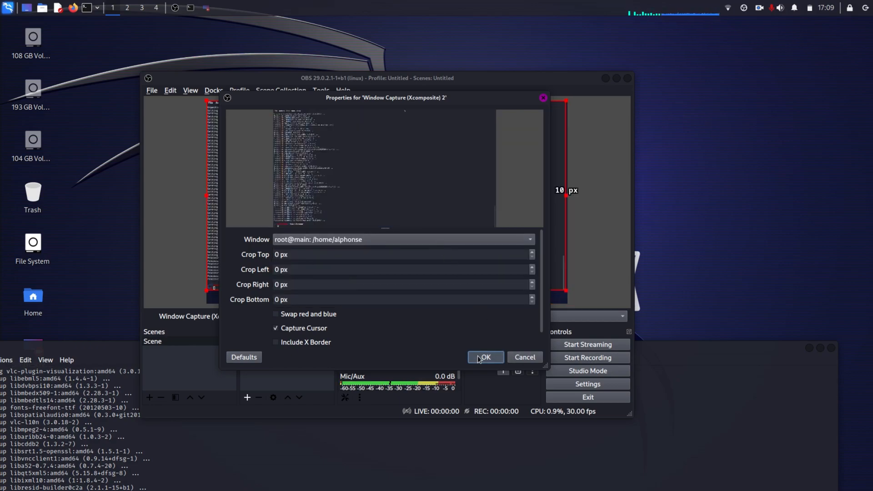
click(484, 356)
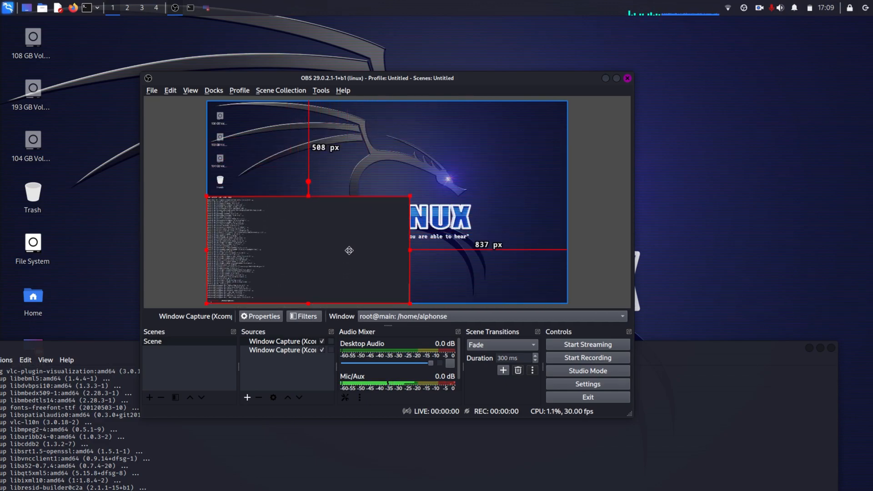
mouse_move(297, 250)
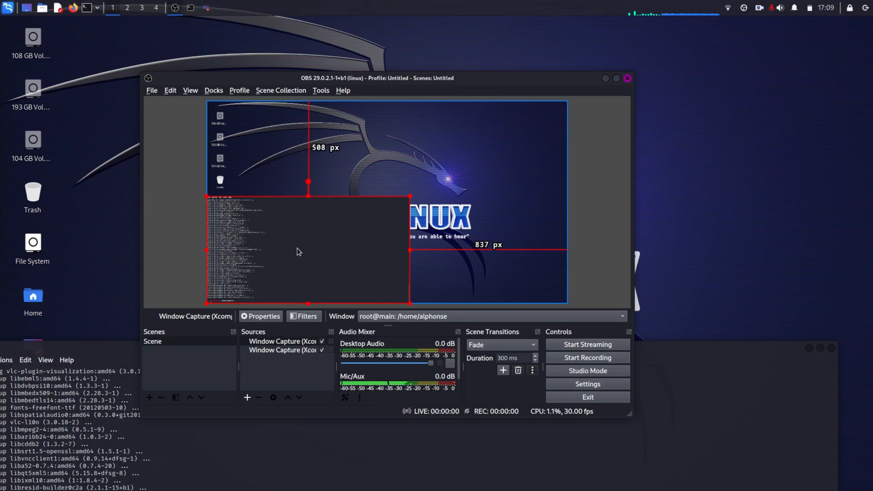
mouse_move(273, 397)
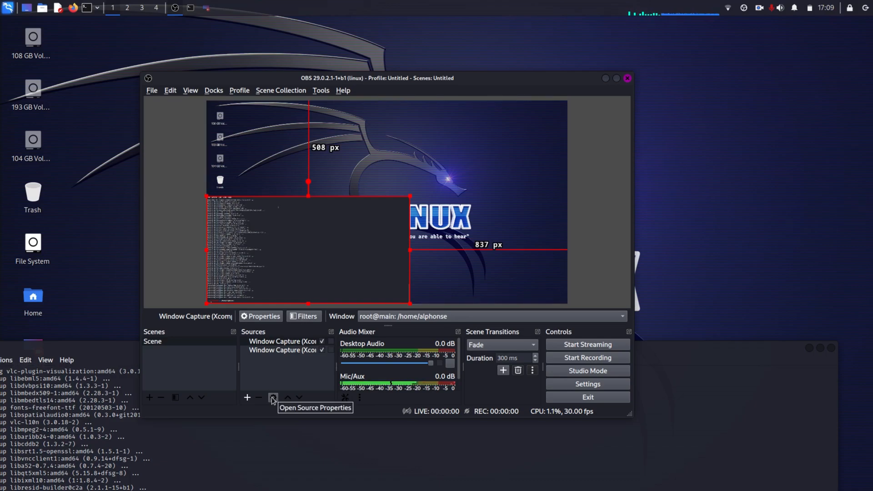
right_click(283, 341)
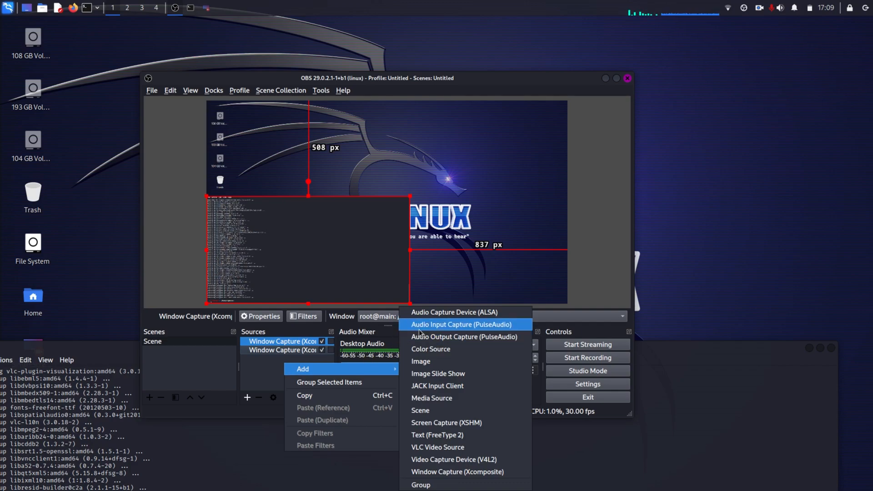
- Add a third Window Capture set to the xfce4-panel window across the top of the preview
click(457, 472)
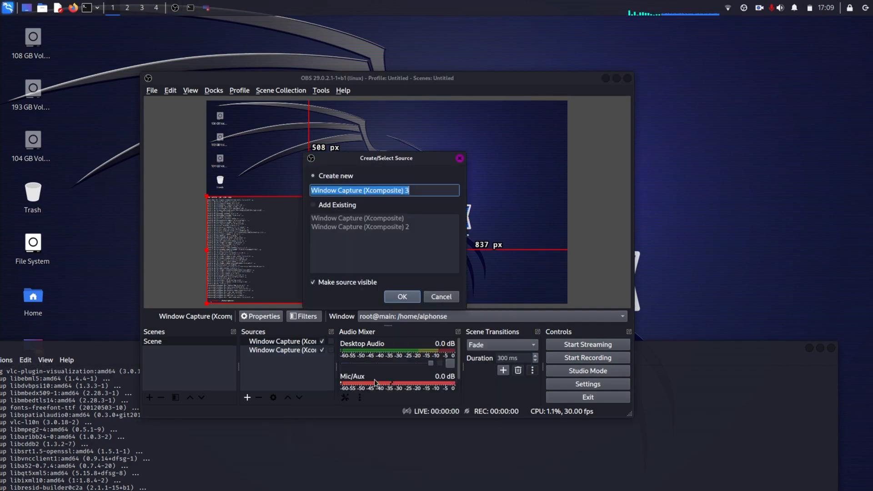
click(401, 296)
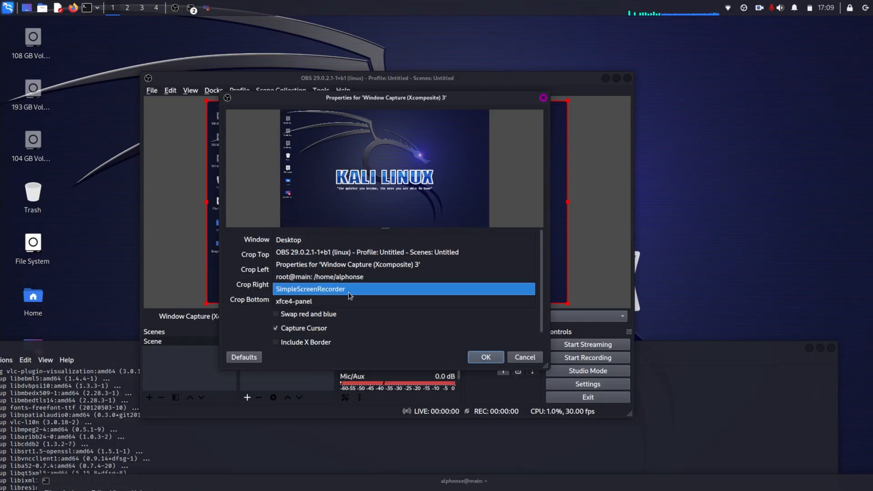
click(293, 301)
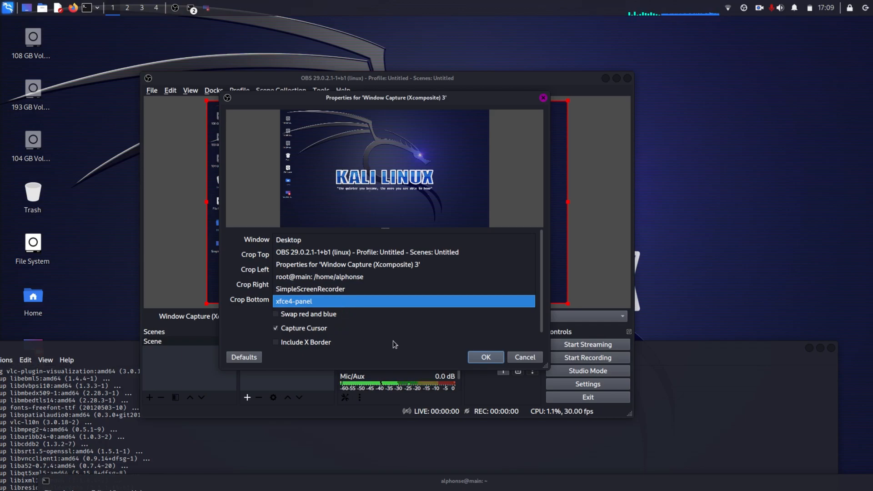
click(288, 239)
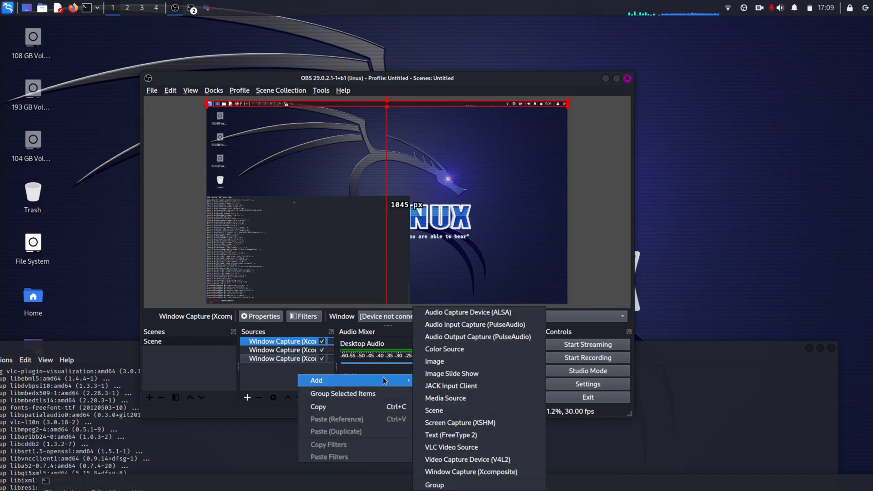
mouse_move(470, 472)
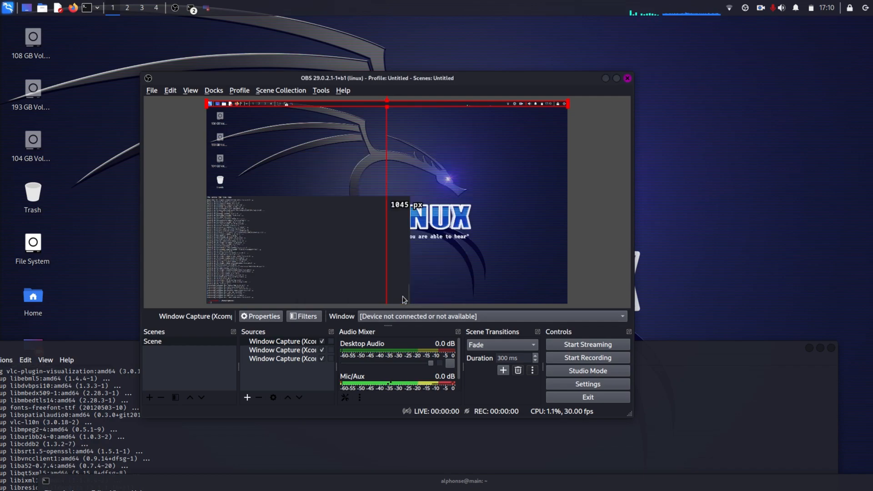
- Add a fourth Window Capture for the alphonse@main terminal and select captures to resize them
click(263, 317)
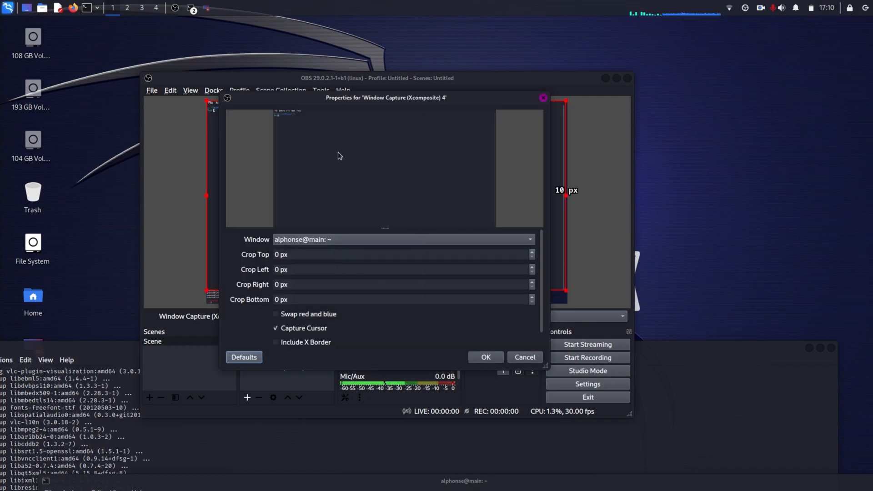
click(484, 357)
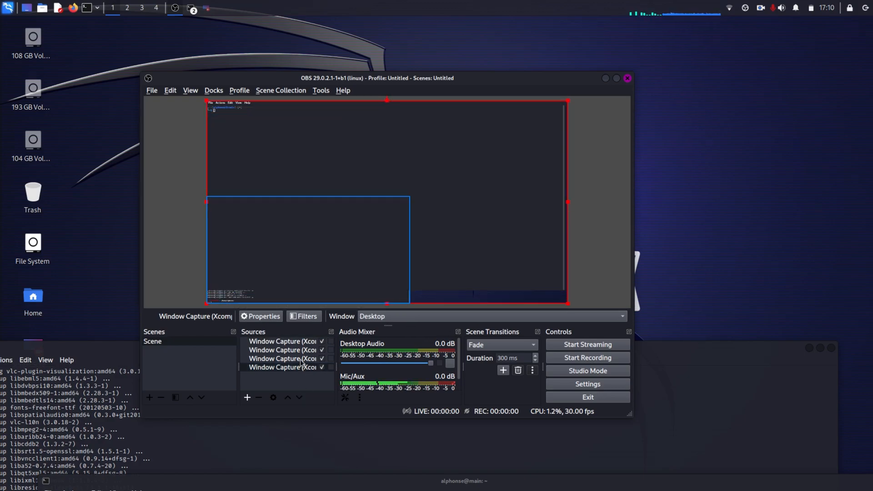
click(284, 349)
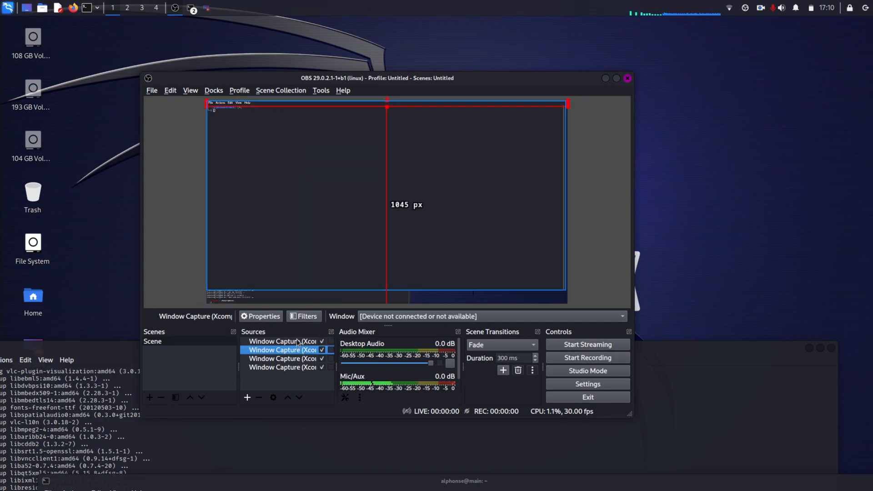
click(283, 341)
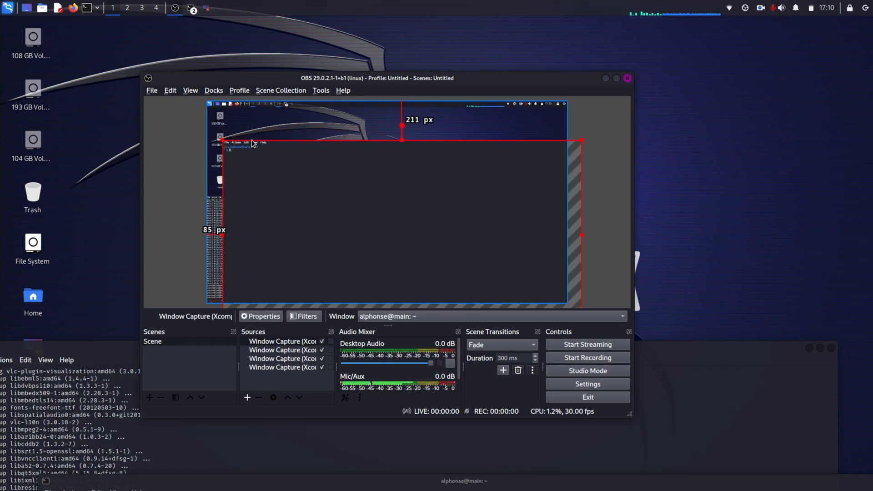
mouse_move(401, 134)
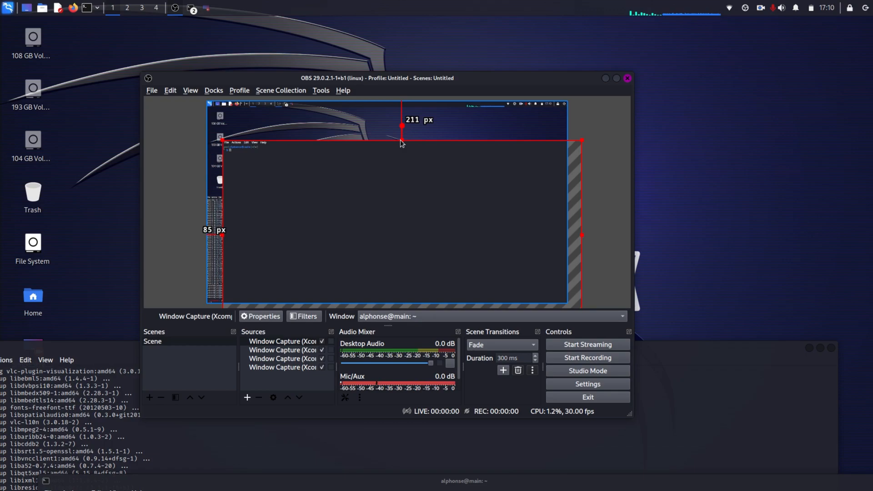
mouse_move(401, 138)
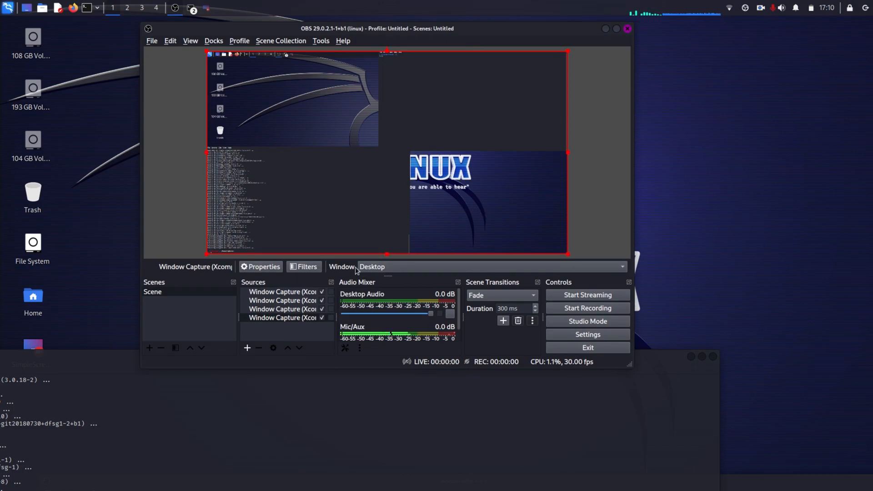
mouse_move(195, 21)
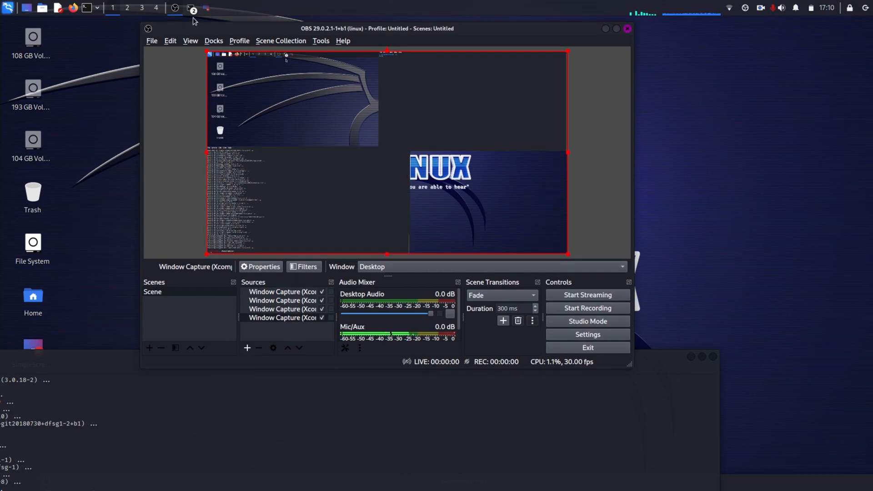
- Exit OBS Studio and close the user and root terminal windows
click(192, 8)
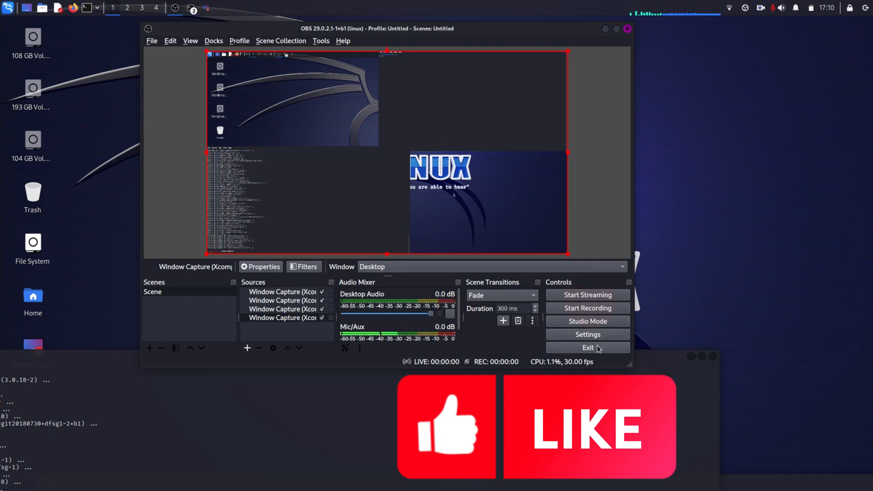
click(587, 347)
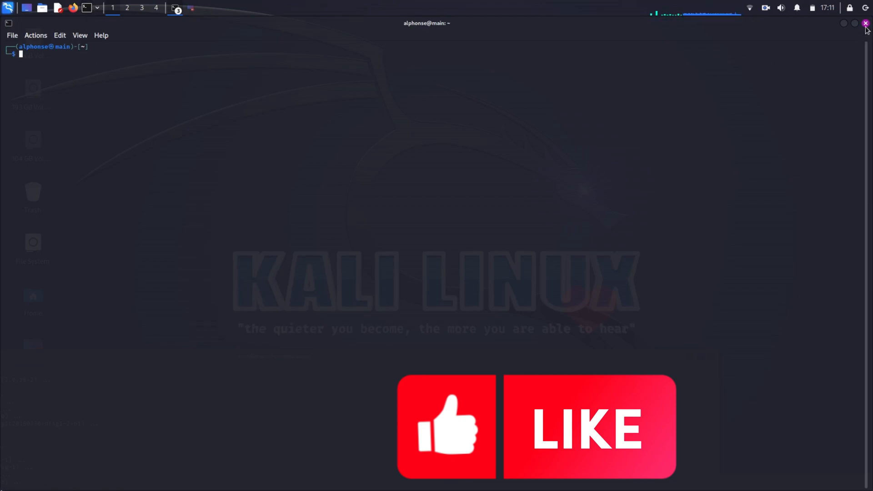
click(865, 23)
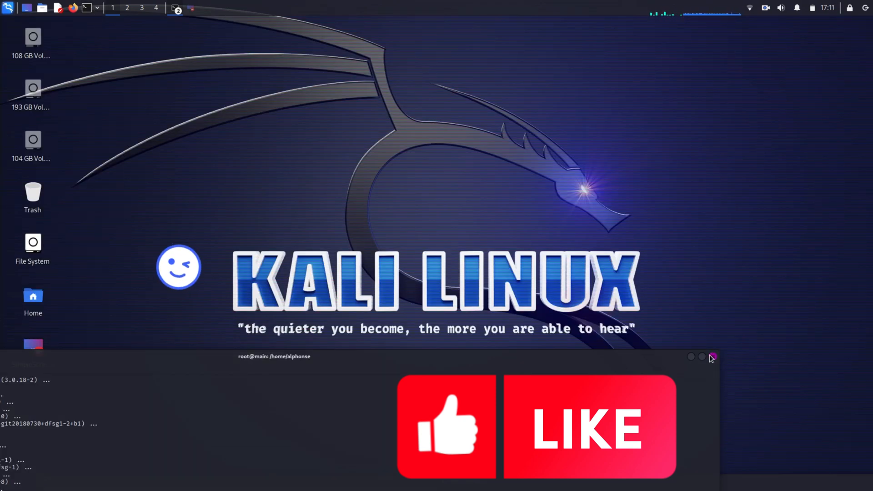
click(713, 356)
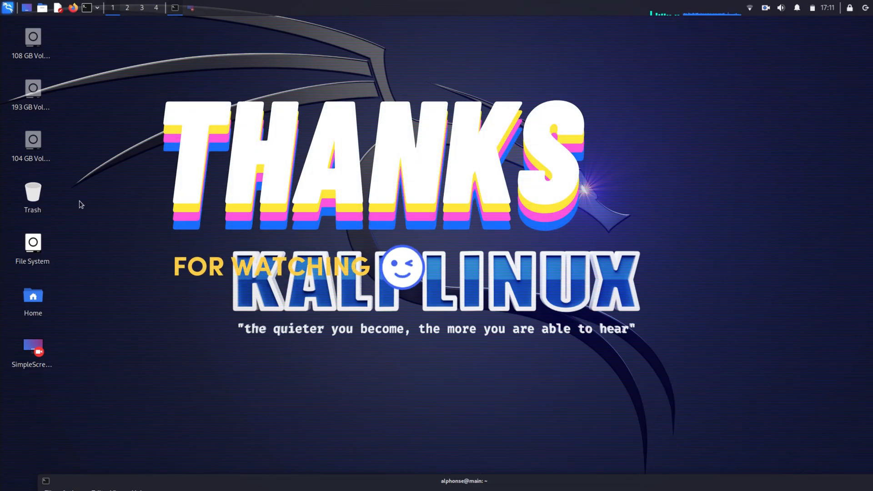